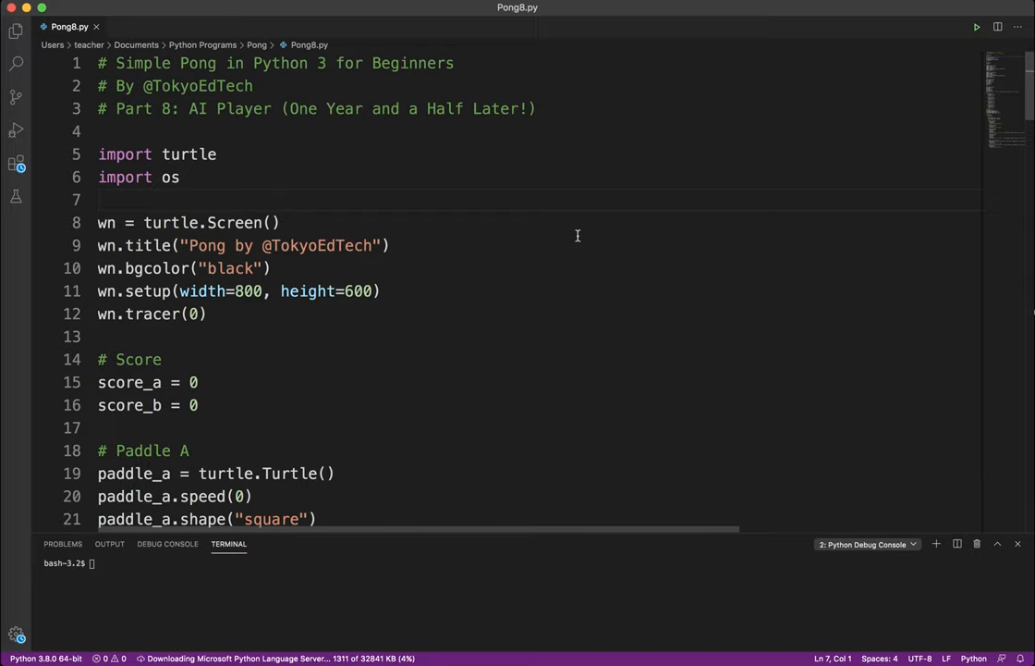
pyautogui.moveTo(544, 229)
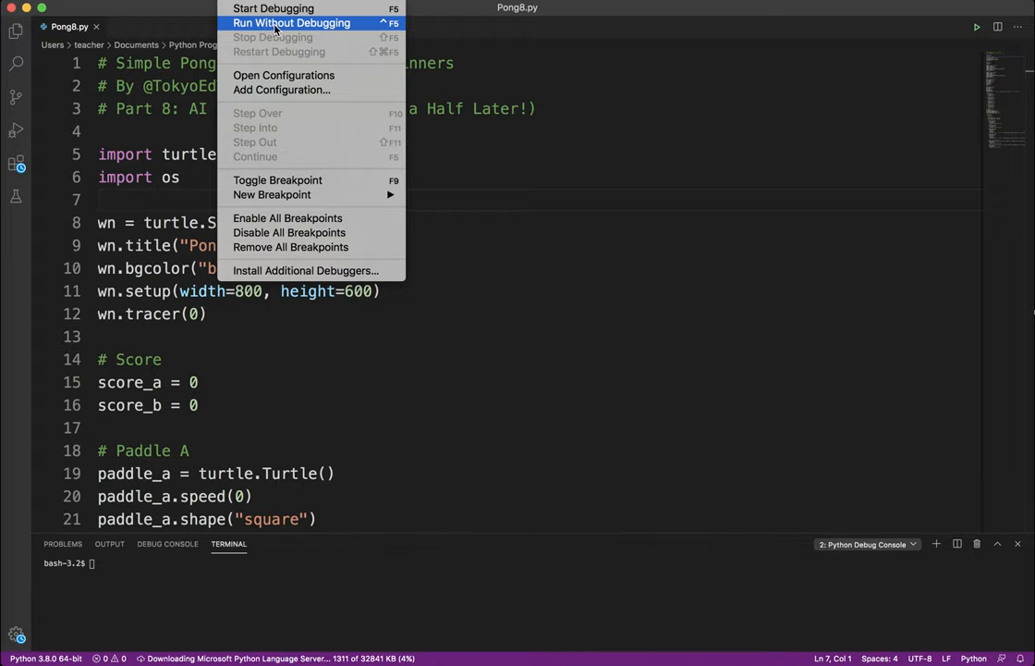
# Step: Launch Pong8.py via Run Without Debugging so the game window opens and plays
pyautogui.click(292, 22)
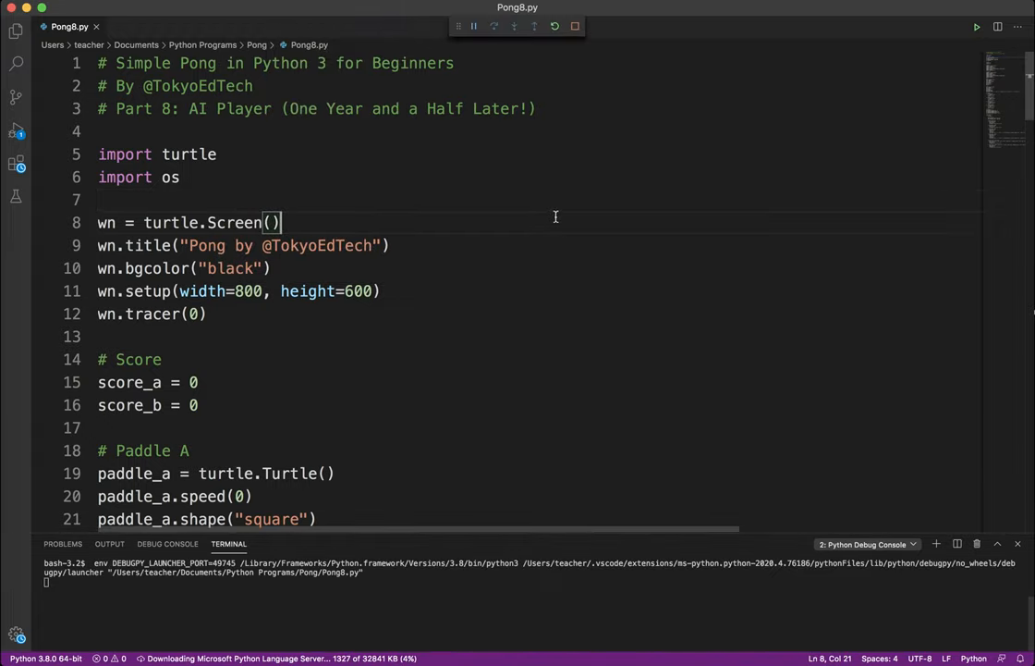
pyautogui.click(976, 26)
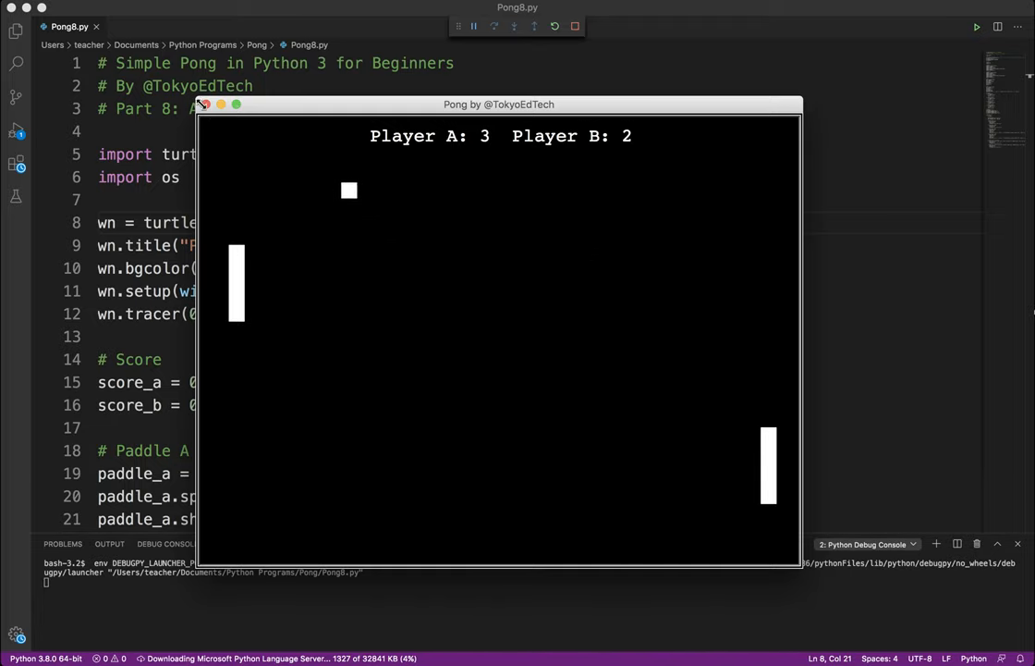
# Step: Close the Pong window and add a blank line after the paddle-ball collision code at the file's end
pyautogui.click(209, 104)
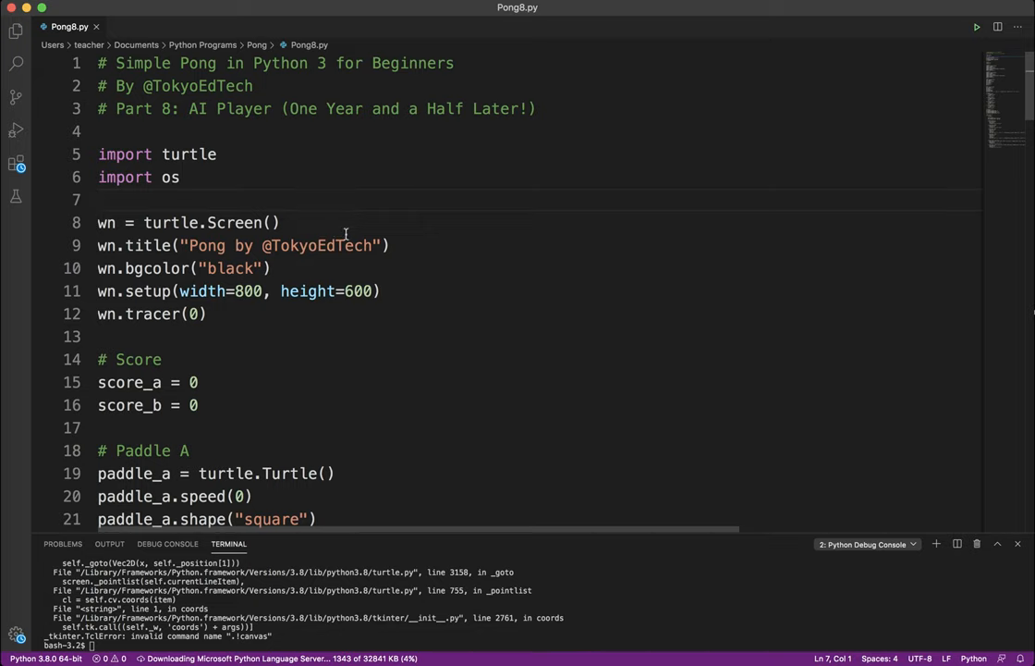
pyautogui.scroll(-3)
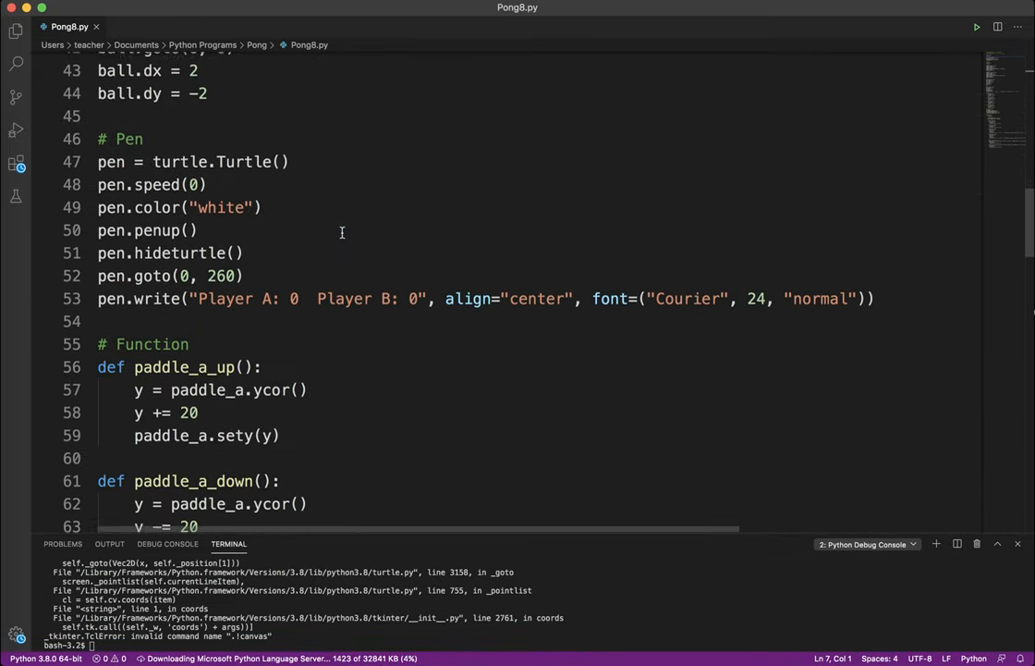
pyautogui.scroll(-3)
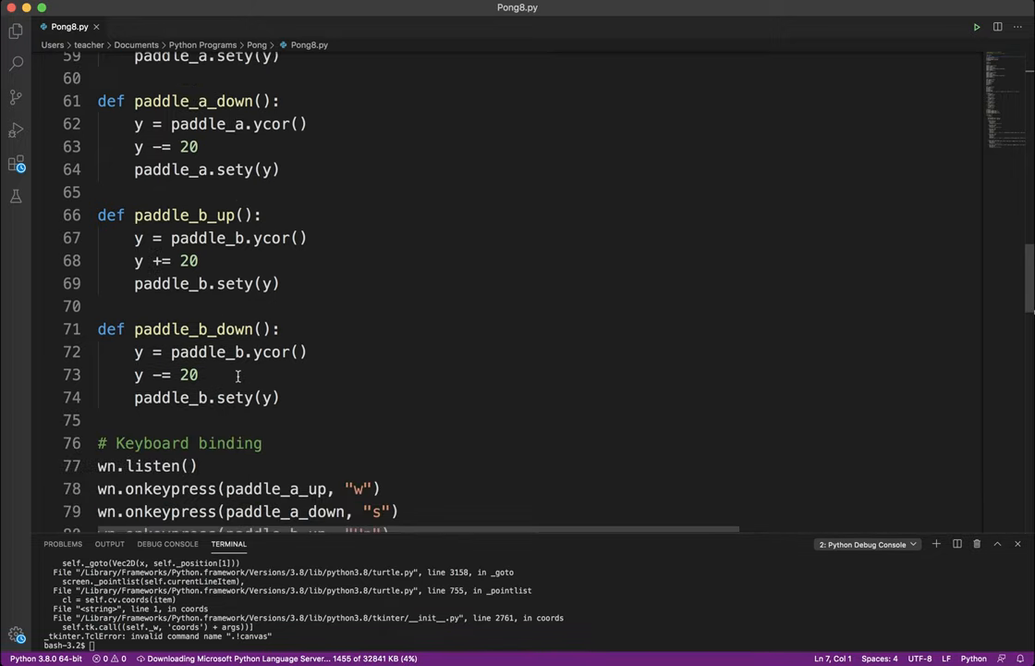
pyautogui.scroll(-3)
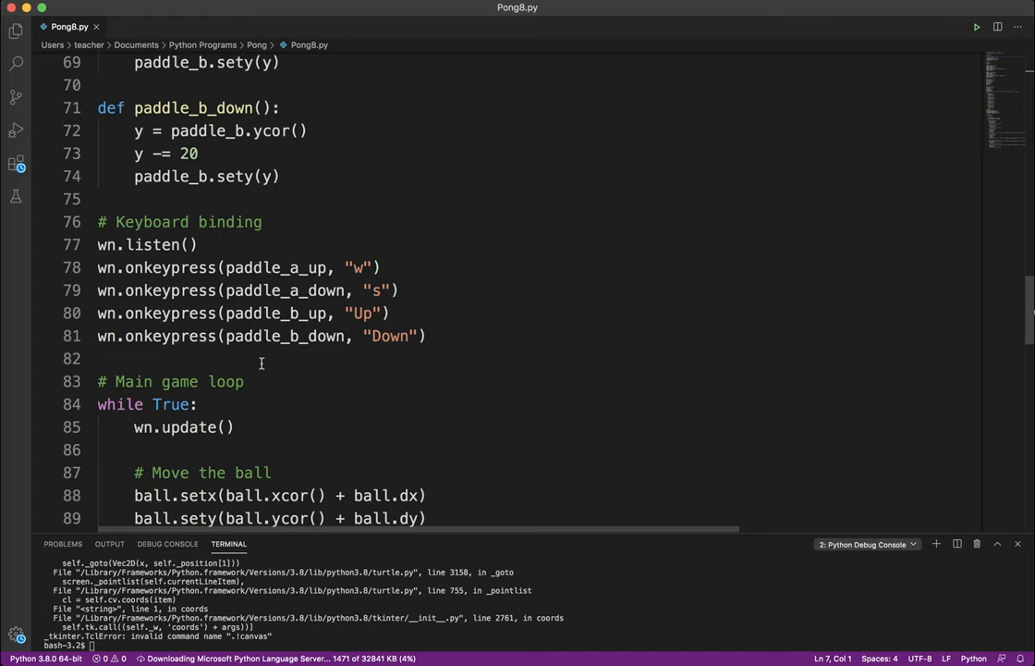
pyautogui.scroll(-3)
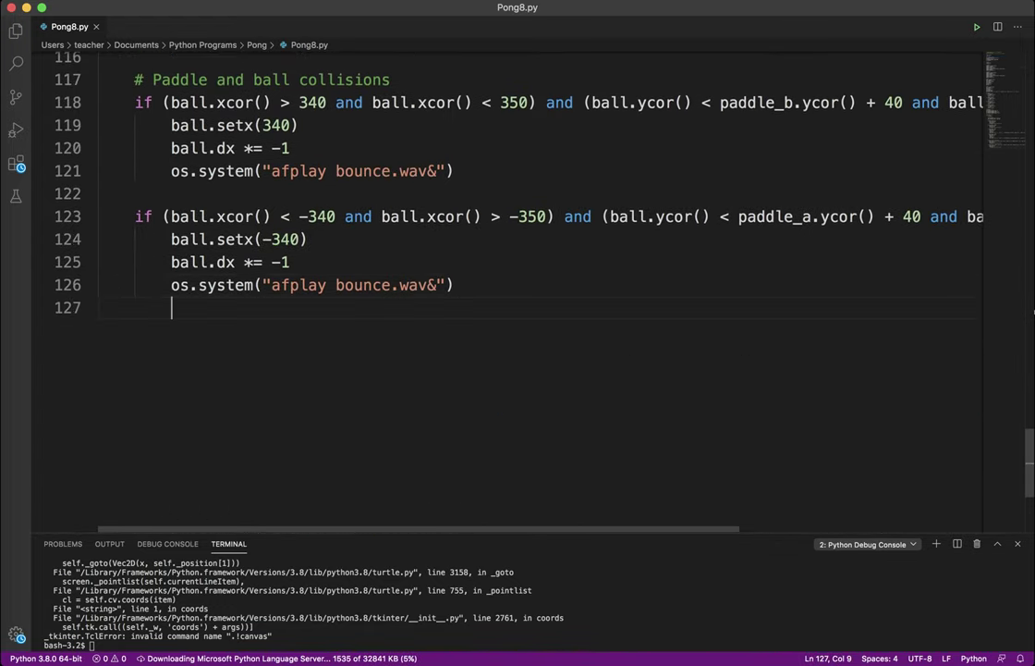
pyautogui.press('Enter')
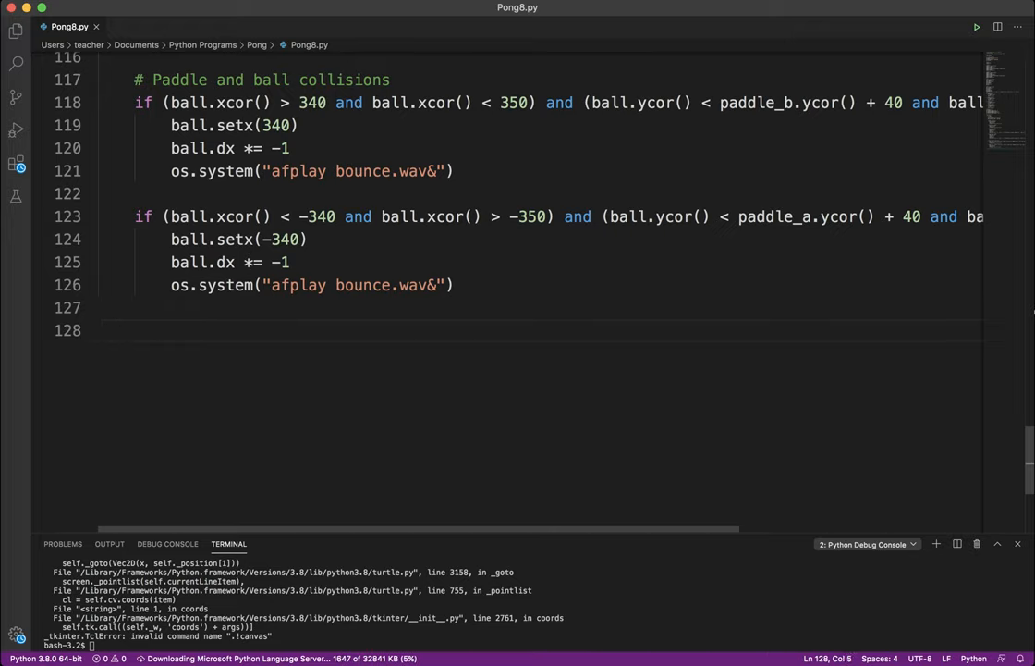
# Step: Add a '# AI Player' comment and the condition 'if paddle_b.ycor() < ball.ycor():'
pyautogui.write('# AI P')
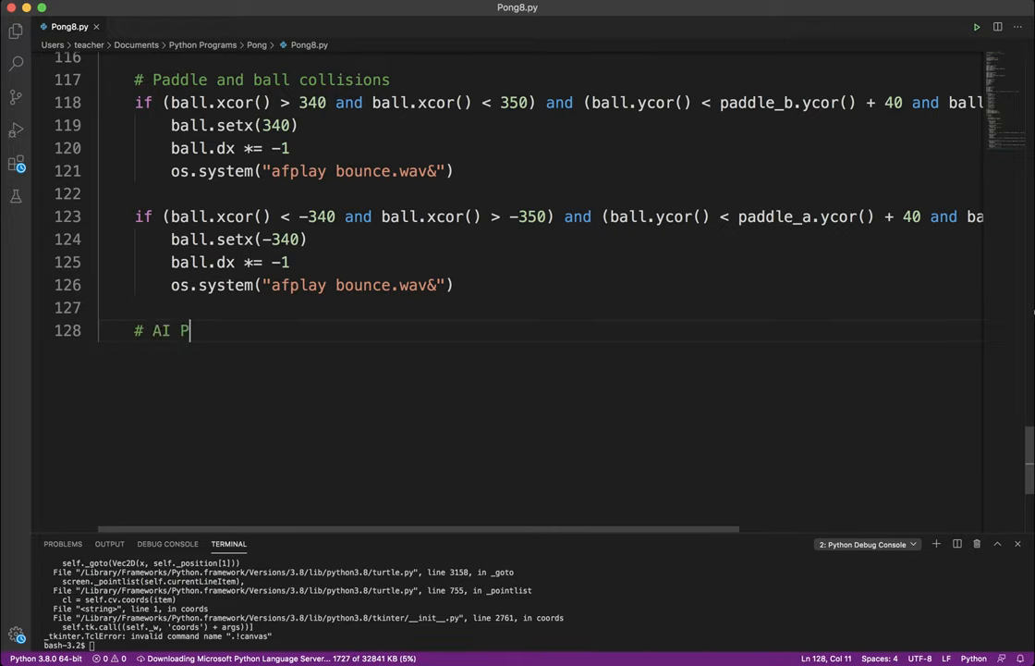
pyautogui.write('layer')
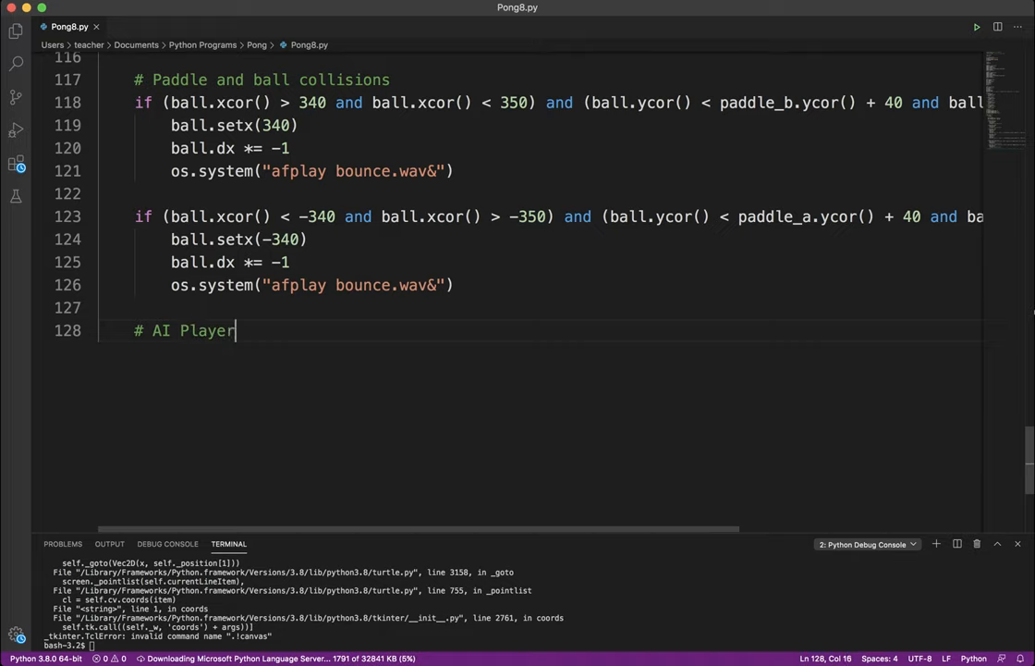
pyautogui.press('Enter')
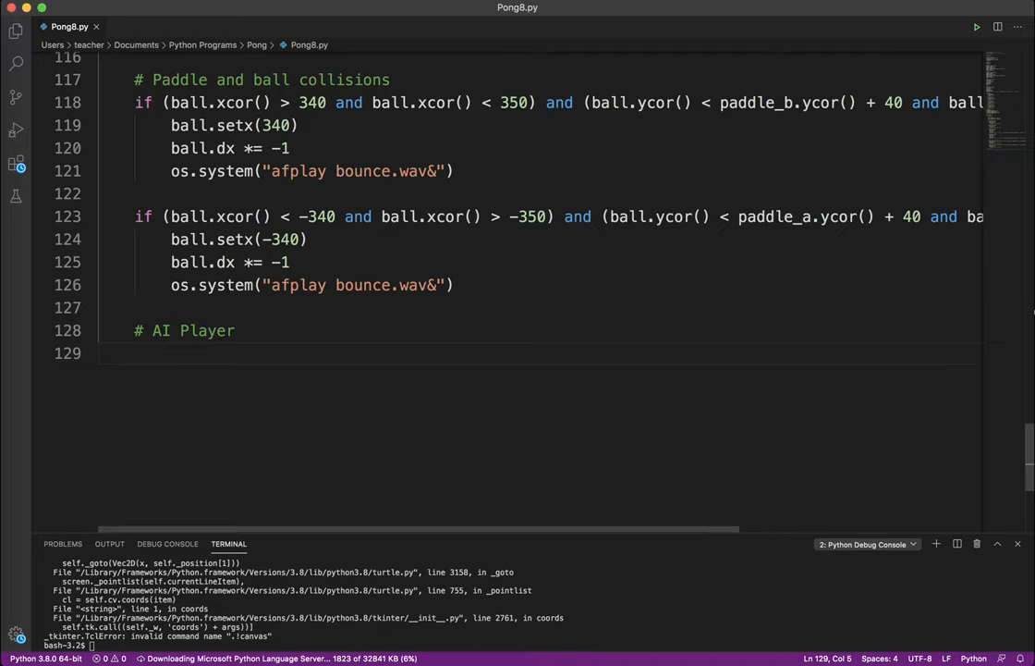
pyautogui.write('if')
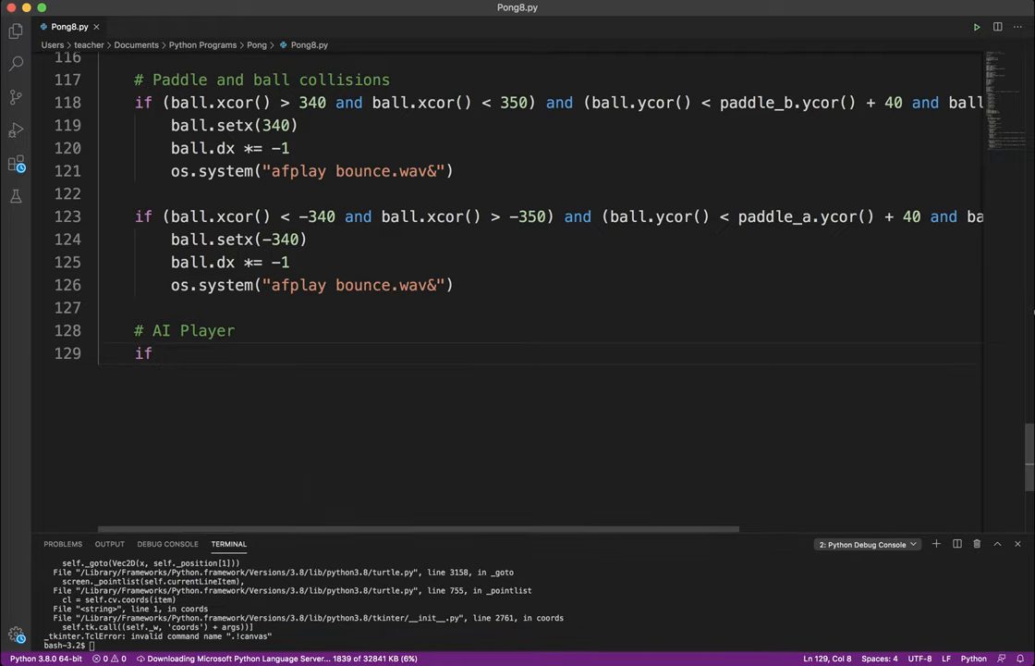
pyautogui.write('pad')
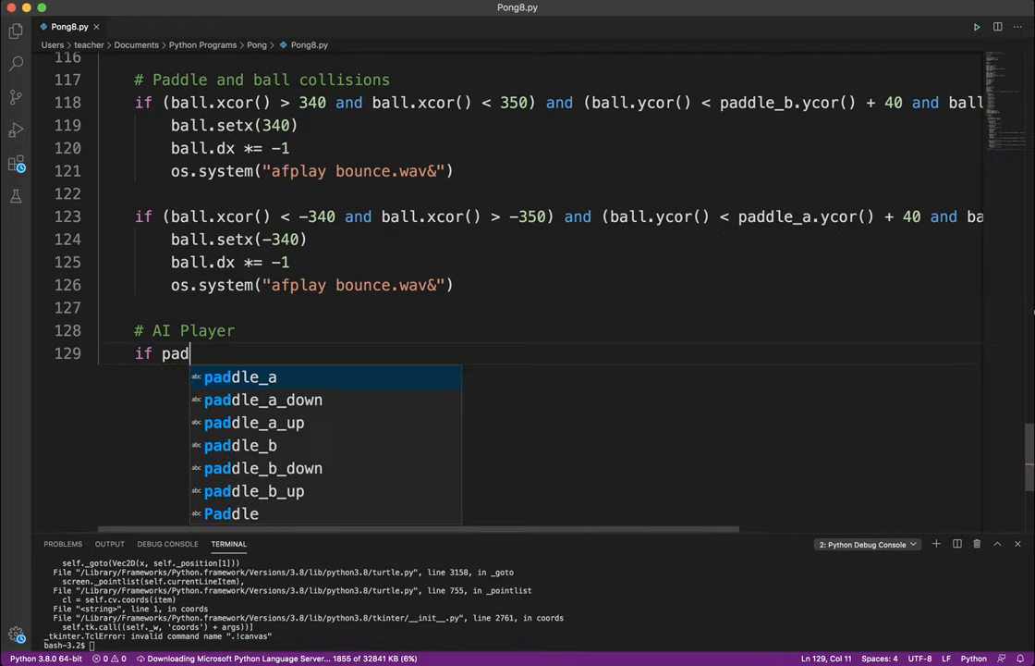
pyautogui.write('dle_b.ycor(')
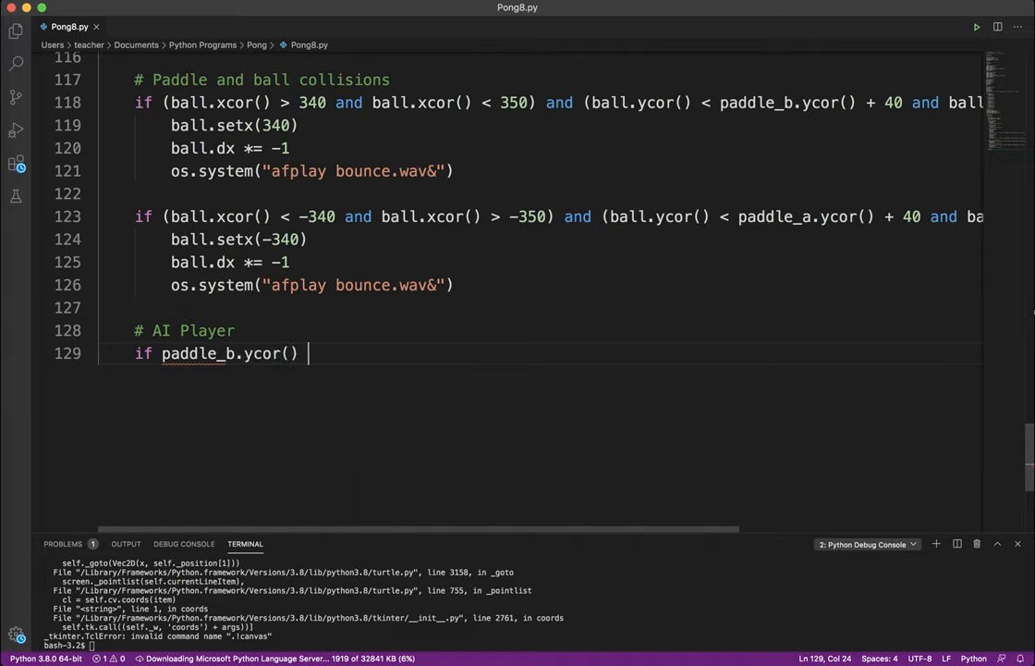
pyautogui.write('<')
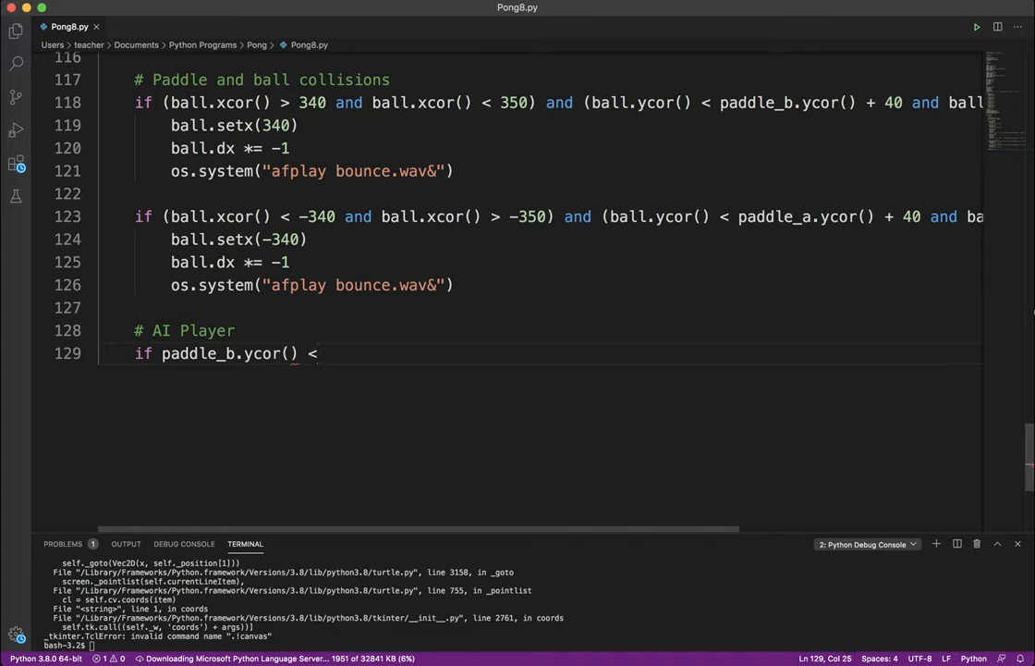
pyautogui.write('ball.')
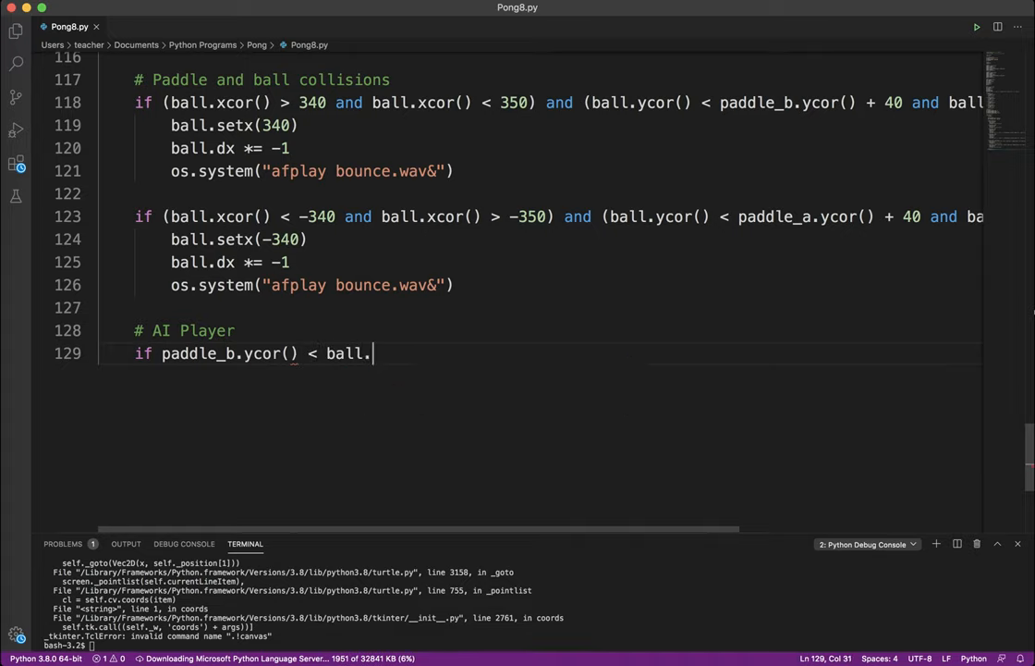
pyautogui.write('ycor()')
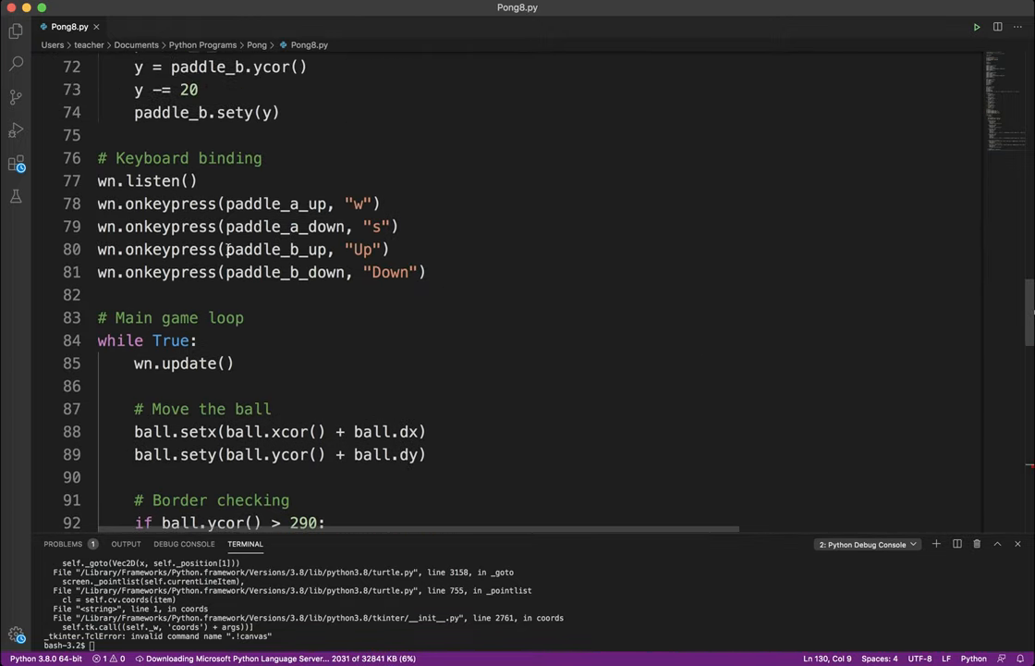
# Step: Call paddle_b_up() inside the if branch and start a new line below it
pyautogui.scroll(-3)
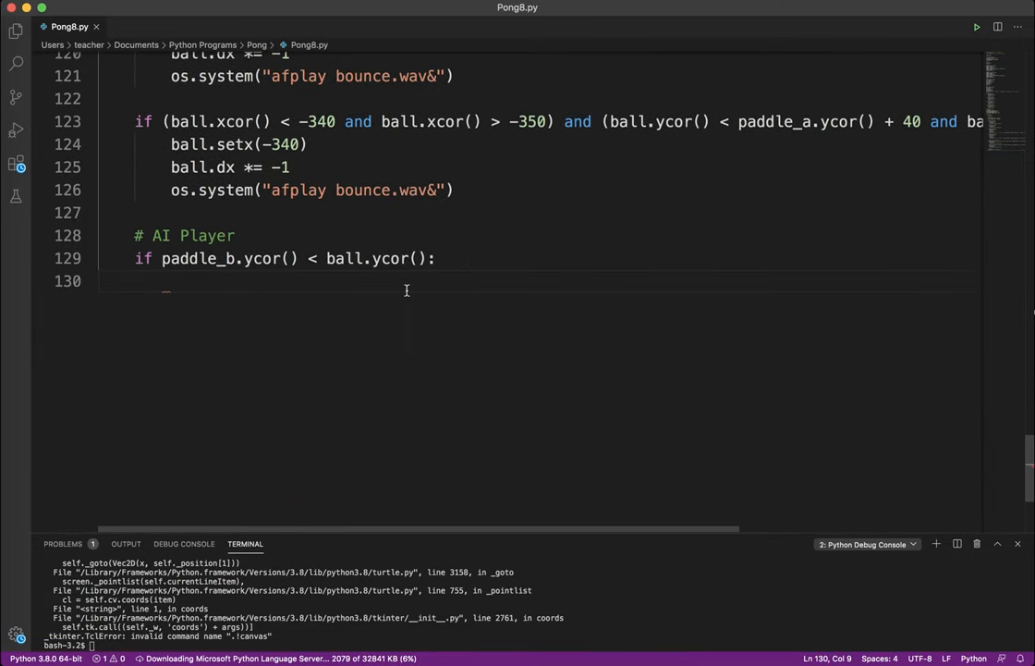
pyautogui.write('paddl')
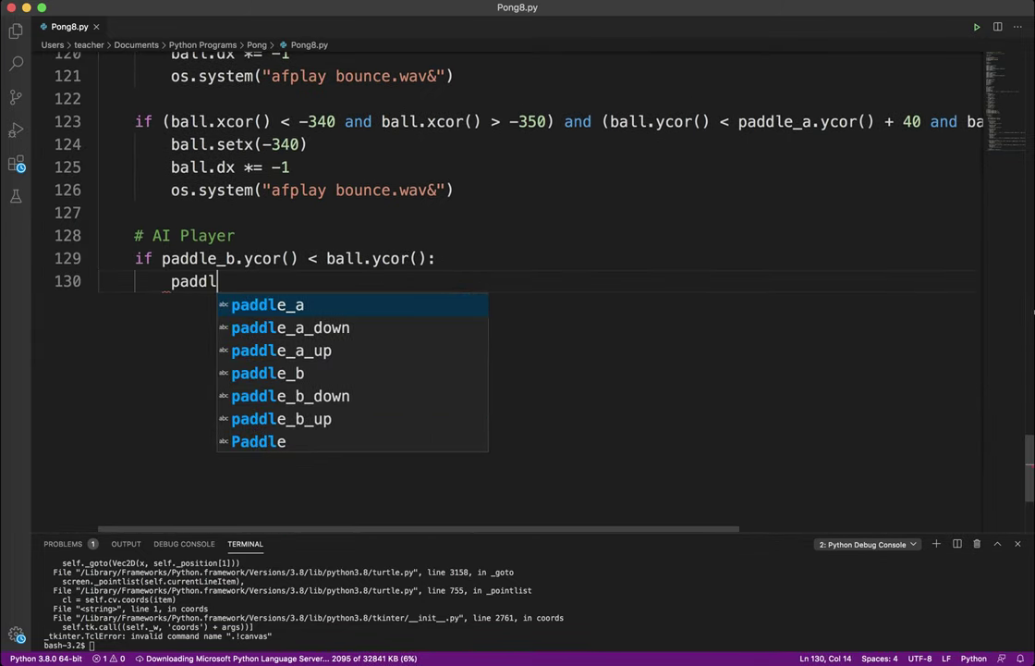
pyautogui.write('e_b')
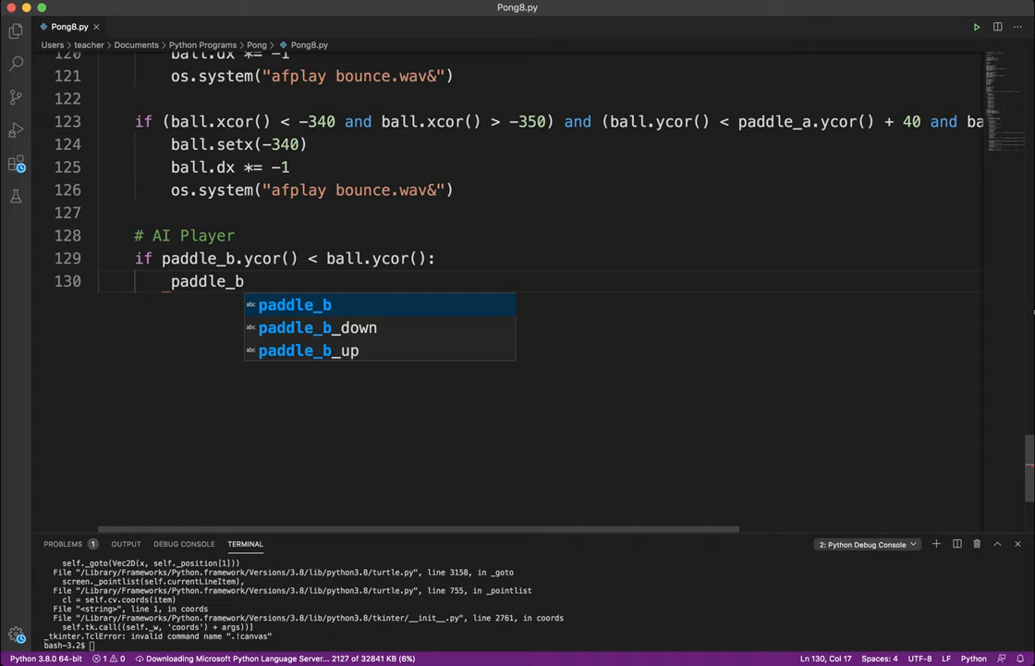
pyautogui.press('Backspace')
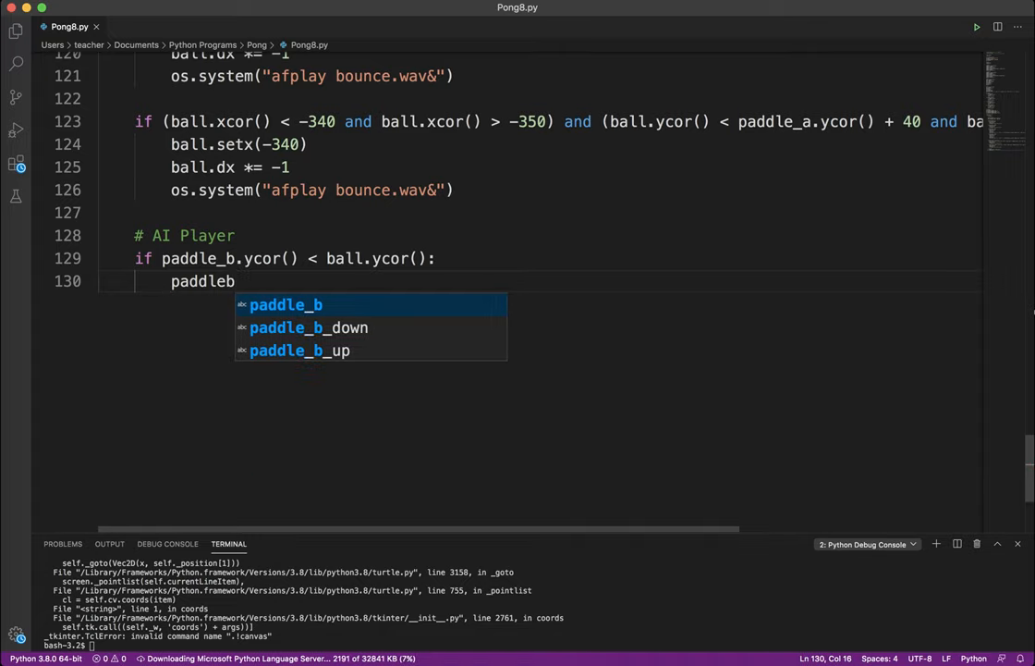
pyautogui.write('_b_')
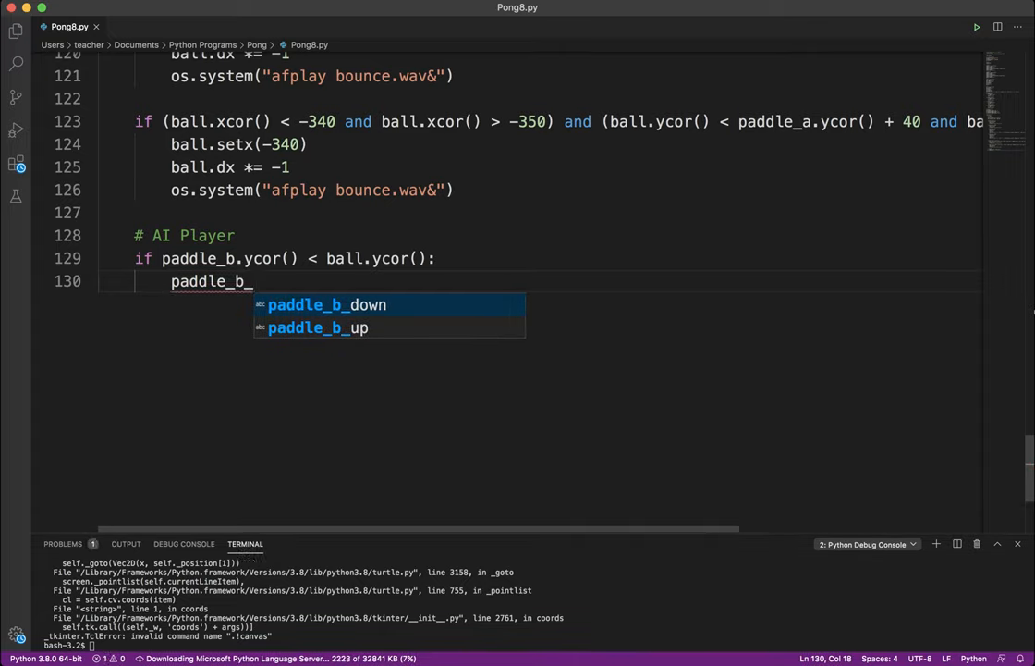
pyautogui.write('up')
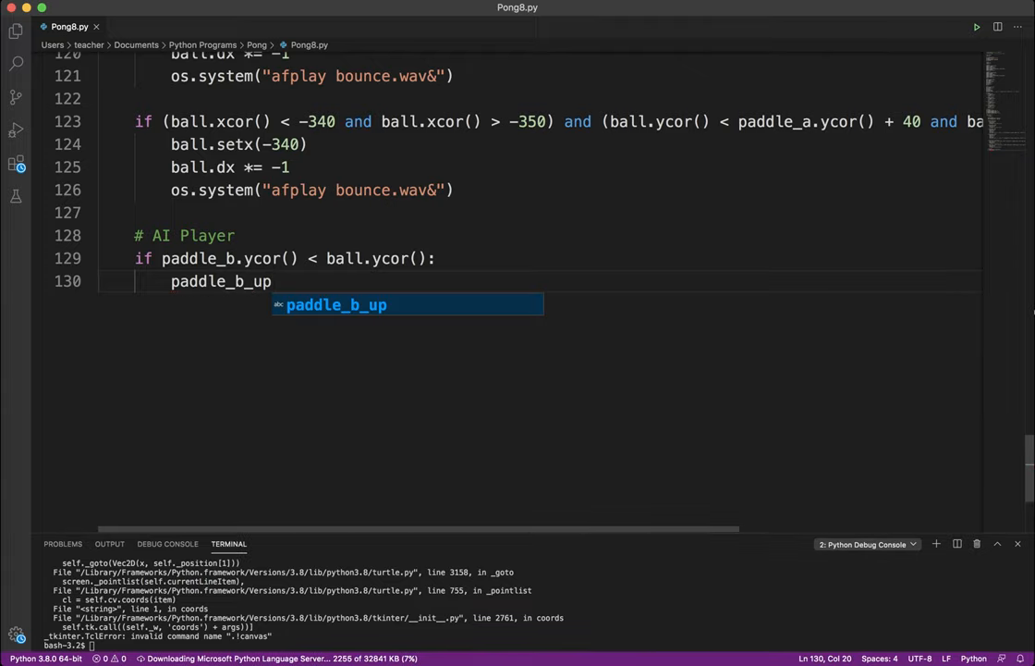
pyautogui.press('Enter')
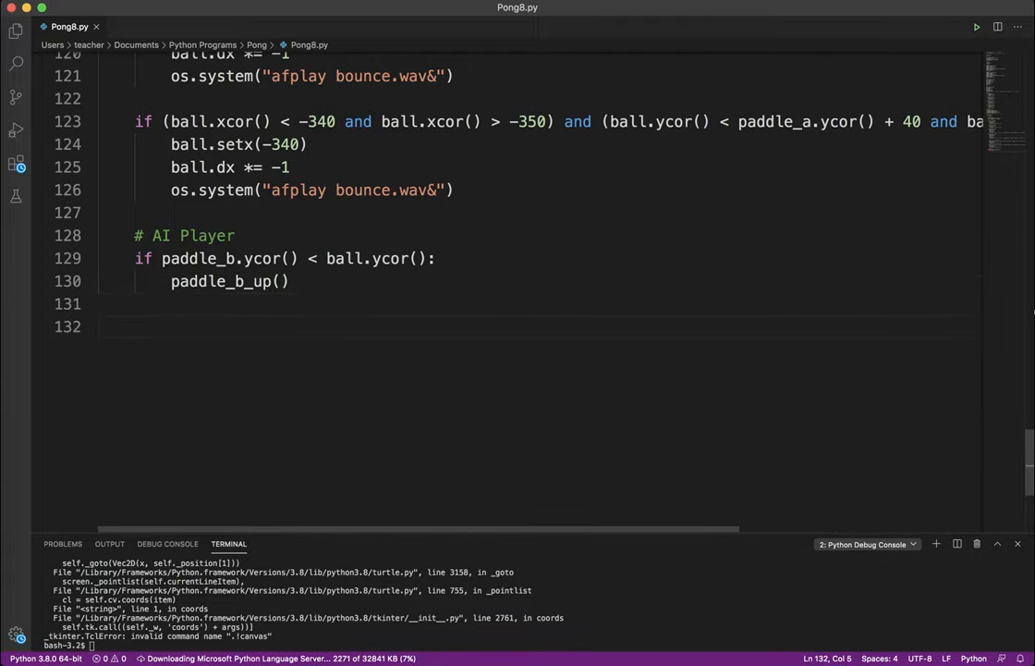
# Step: Add 'elif paddle_b.ycor() > ball.ycor():' calling paddle_b_down() below the if branch
pyautogui.write('elif')
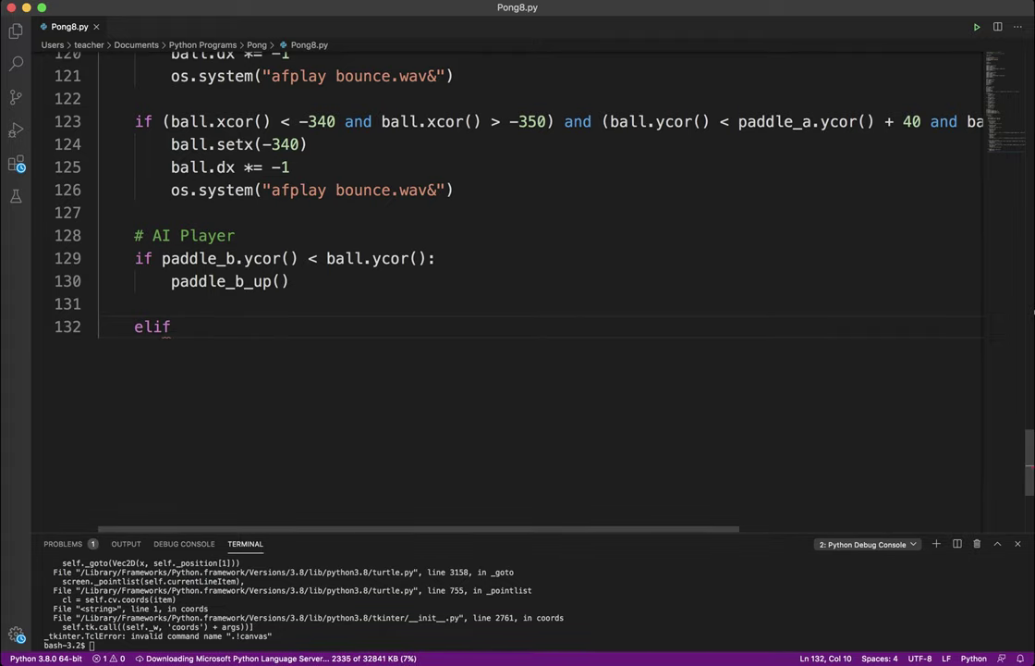
pyautogui.write('paddle_')
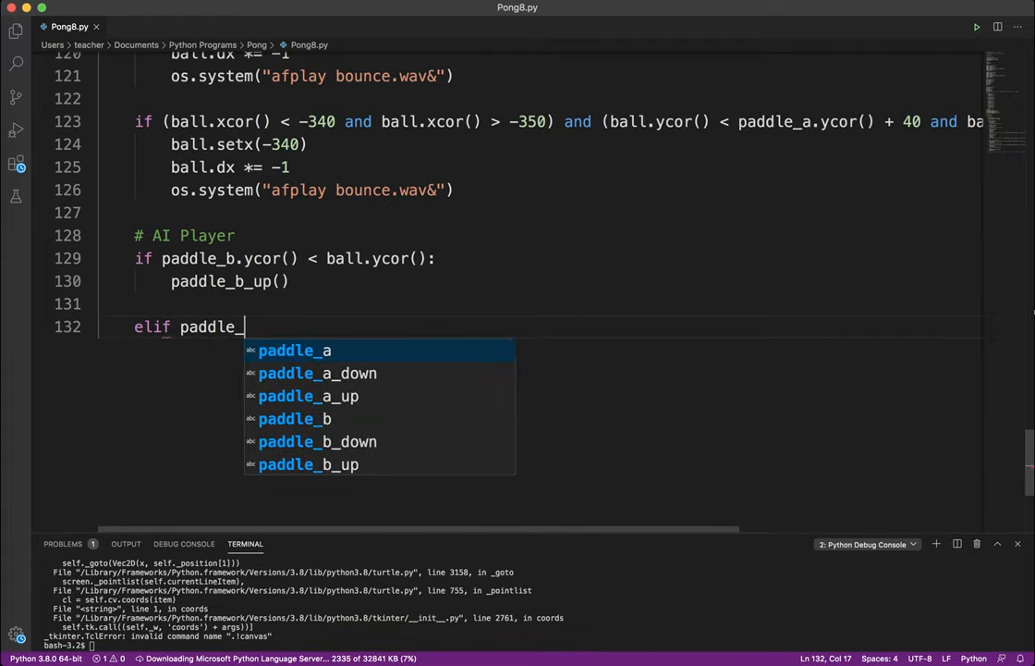
pyautogui.write('b.ycor()')
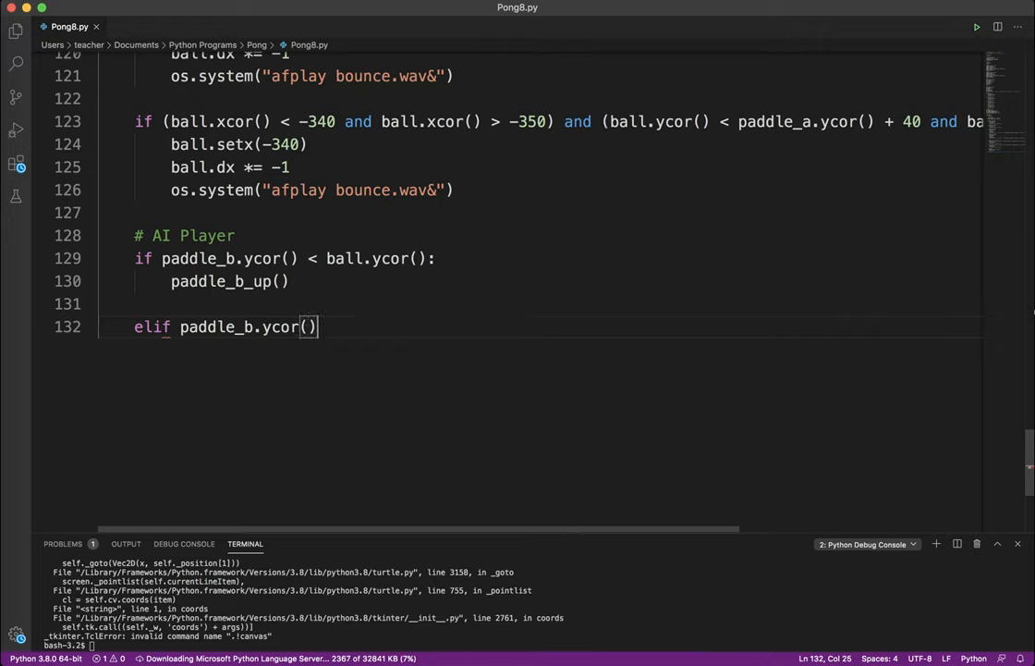
pyautogui.write('> ball.')
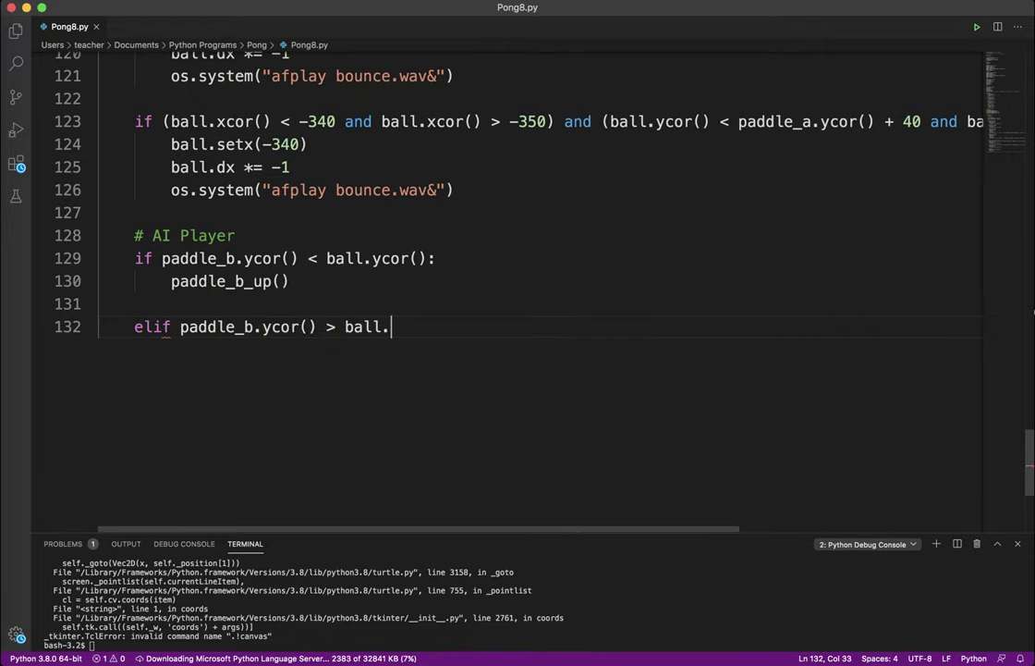
pyautogui.write('ycor()')
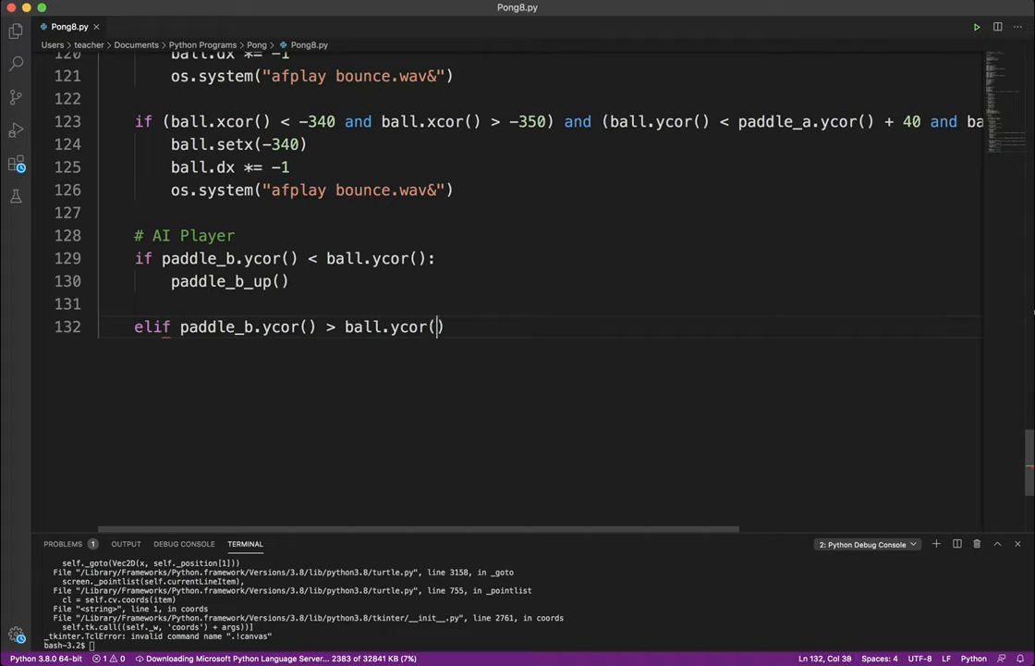
pyautogui.write('):')
pyautogui.write('paddle_b_down')
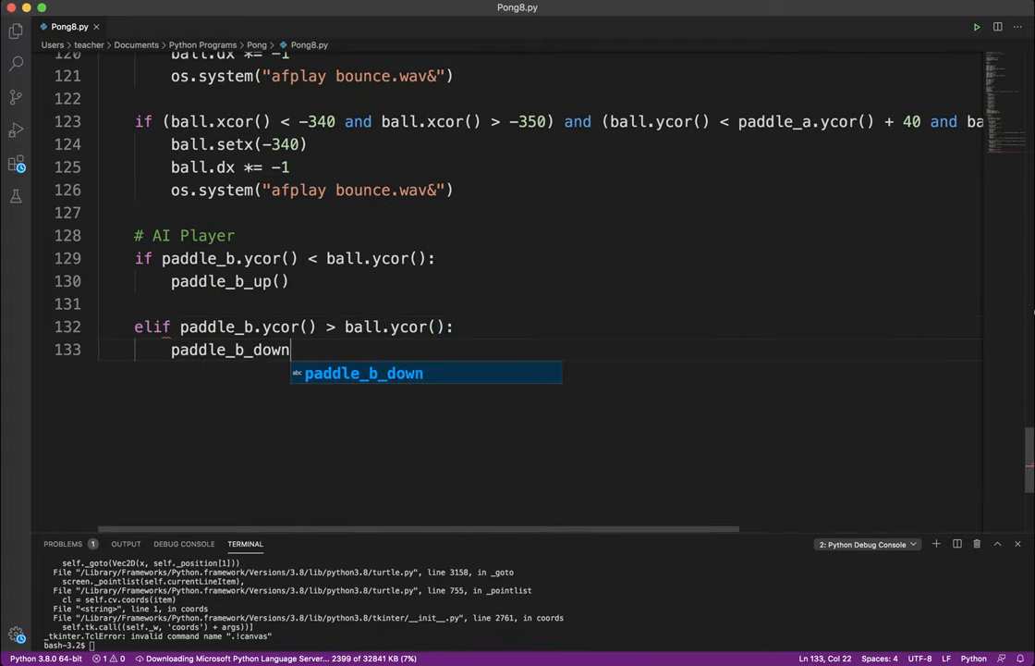
pyautogui.write('()')
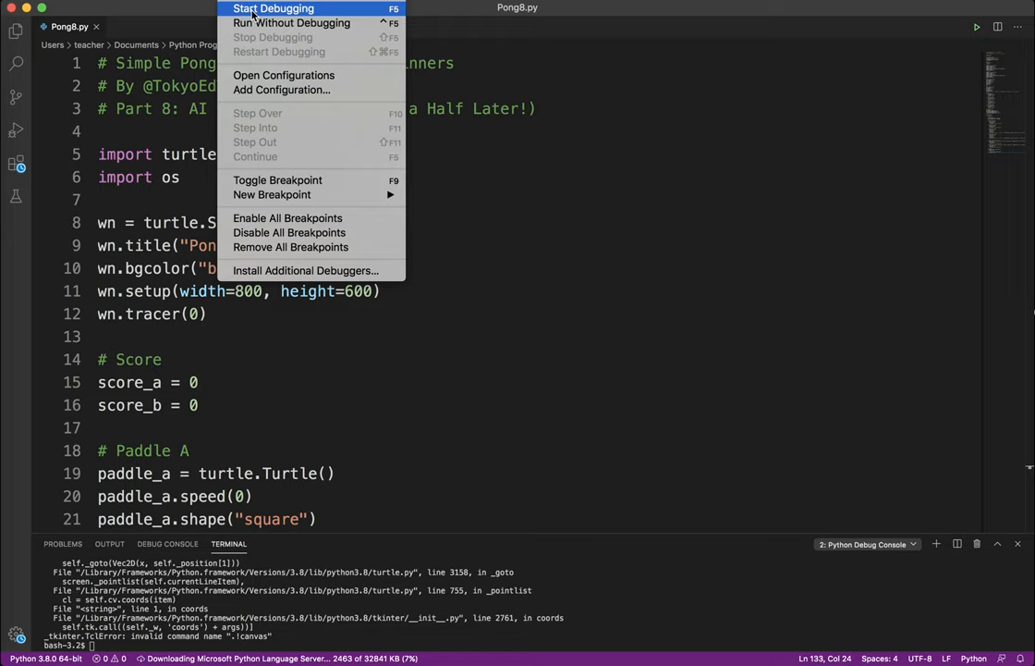
pyautogui.click(274, 7)
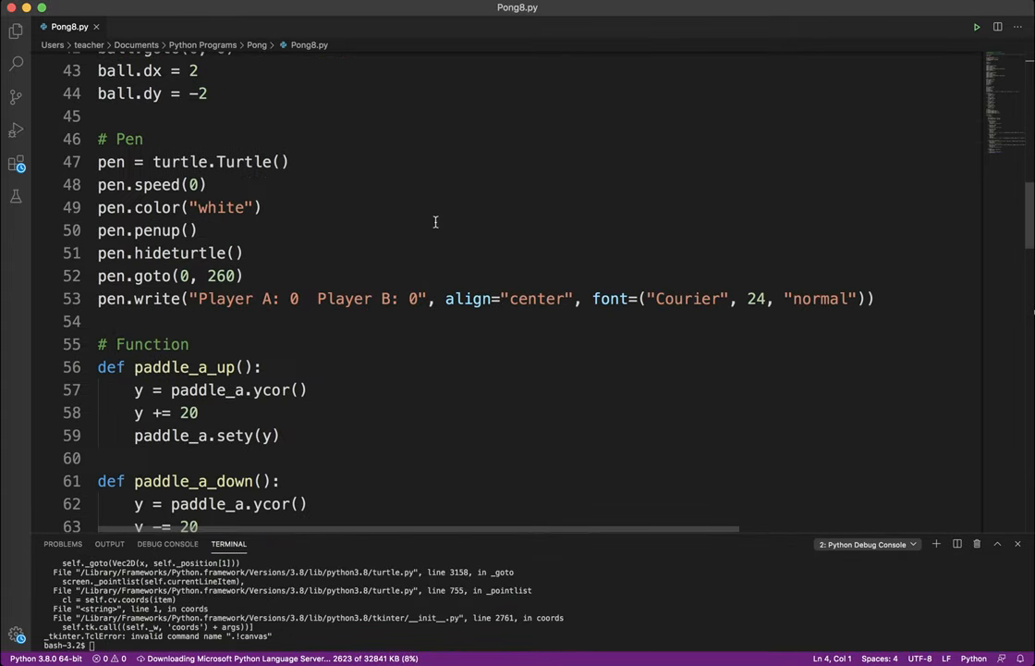
pyautogui.scroll(-3)
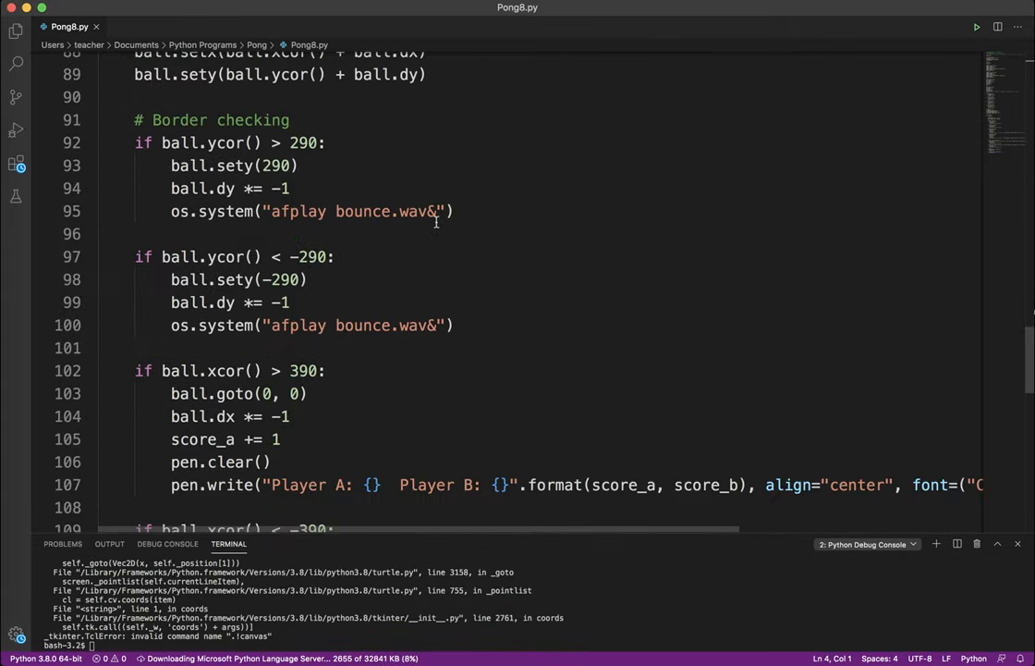
pyautogui.scroll(-3)
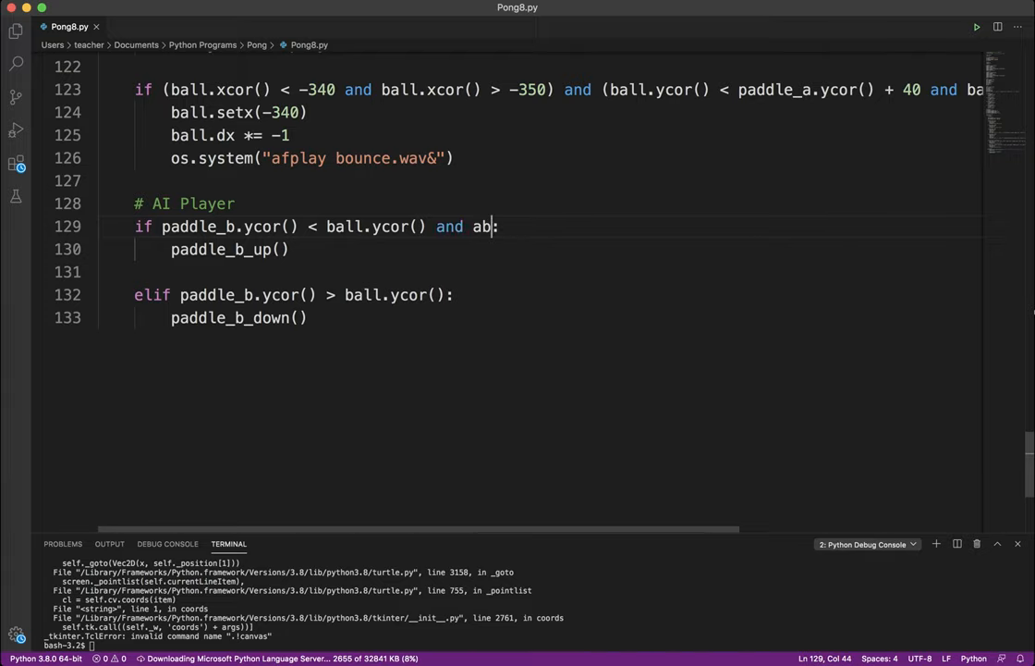
# Step: Append 'and abs(paddle_b.ycor() - ball.ycor()) < 10' to the if line and copy it onto the elif line
pyautogui.write('() < ball.ycor())')
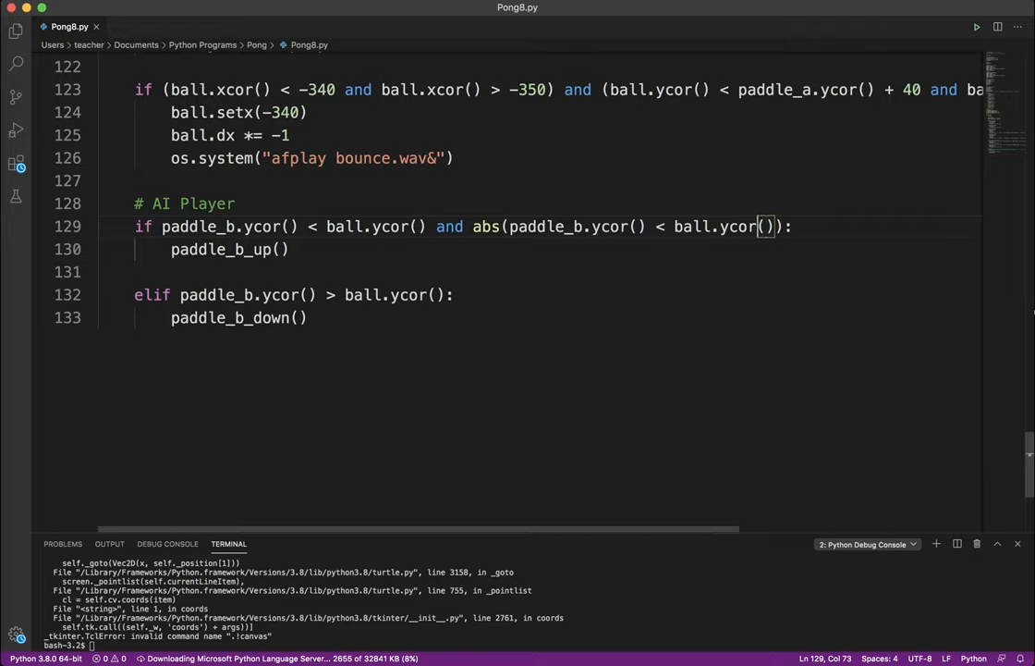
pyautogui.write('-')
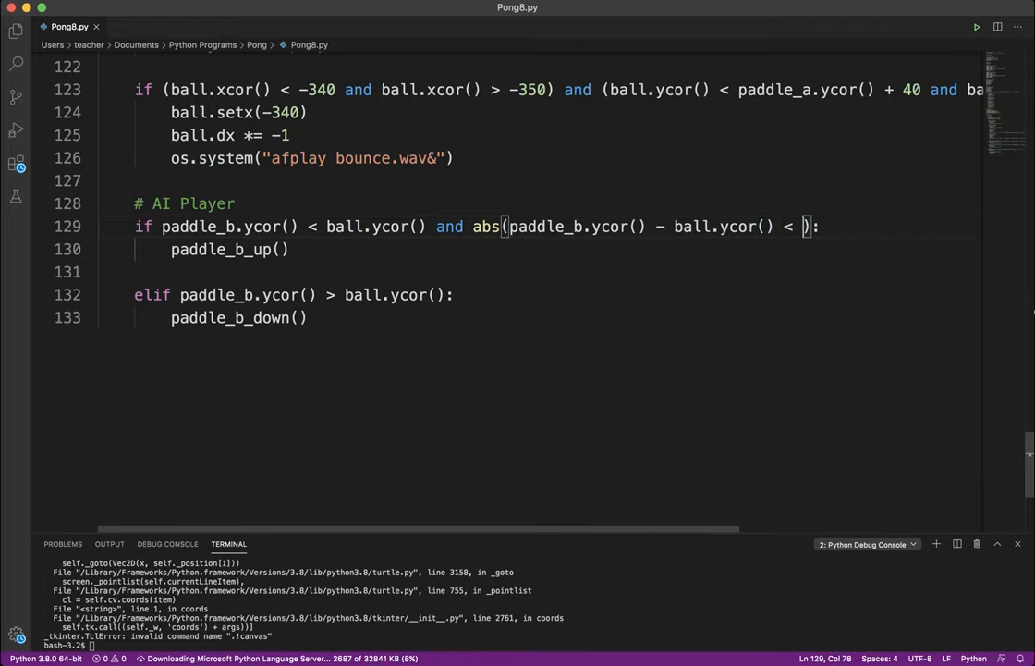
pyautogui.write('10')
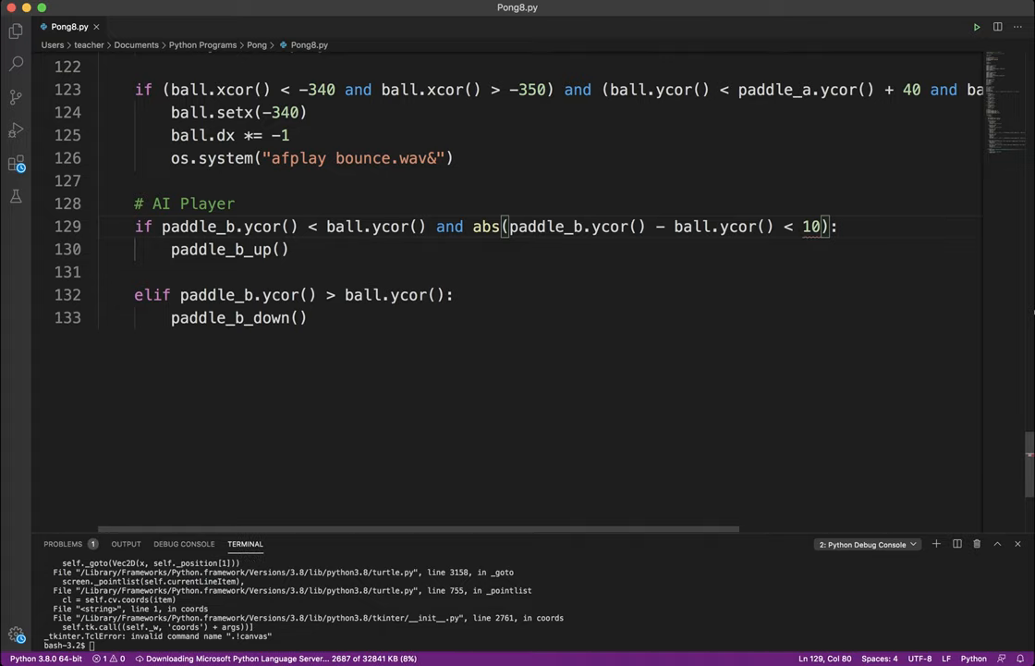
pyautogui.moveTo(436, 226); pyautogui.dragTo(592, 226)
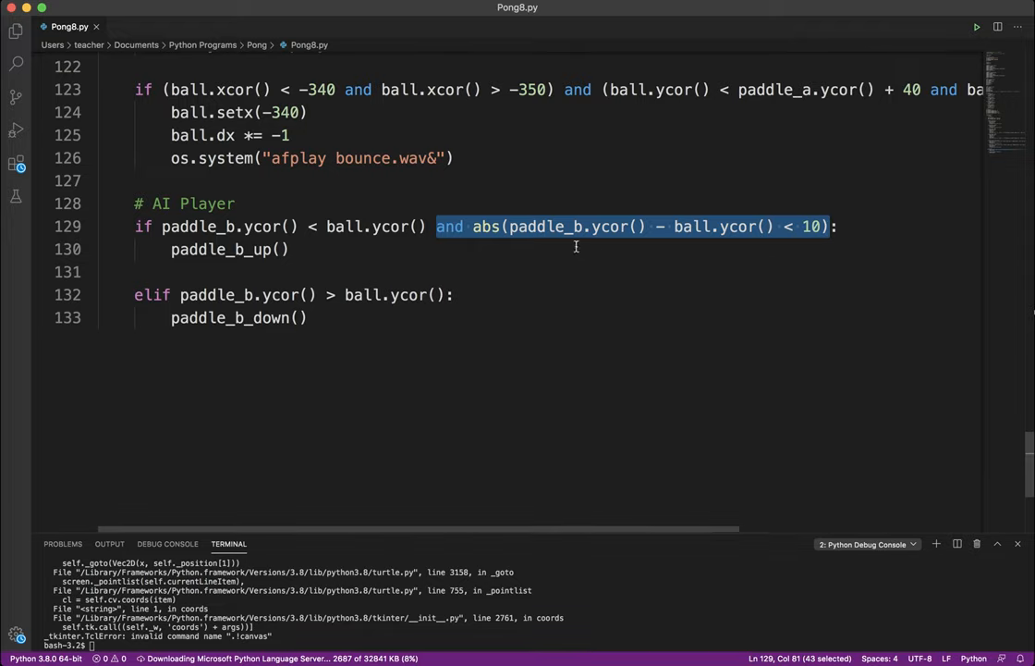
pyautogui.moveTo(799, 244)
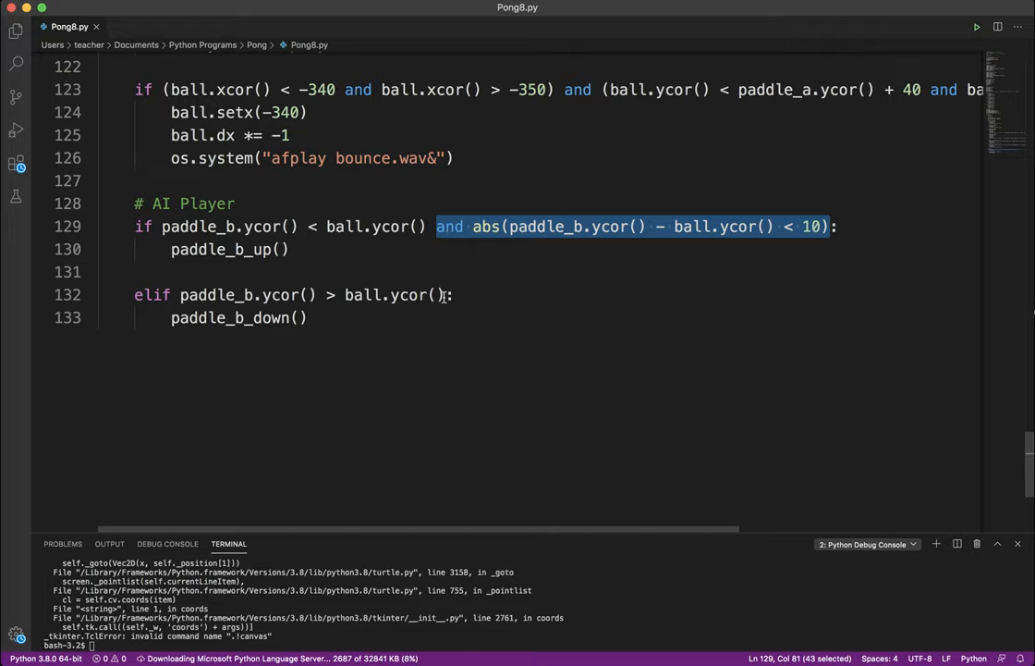
pyautogui.moveTo(788, 163)
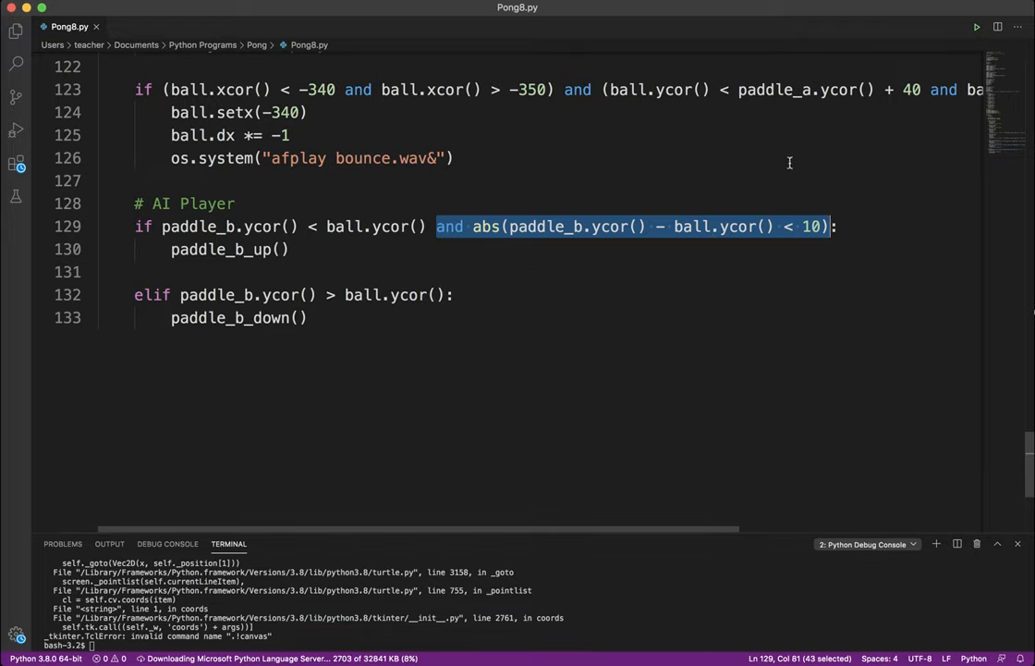
pyautogui.click(851, 226)
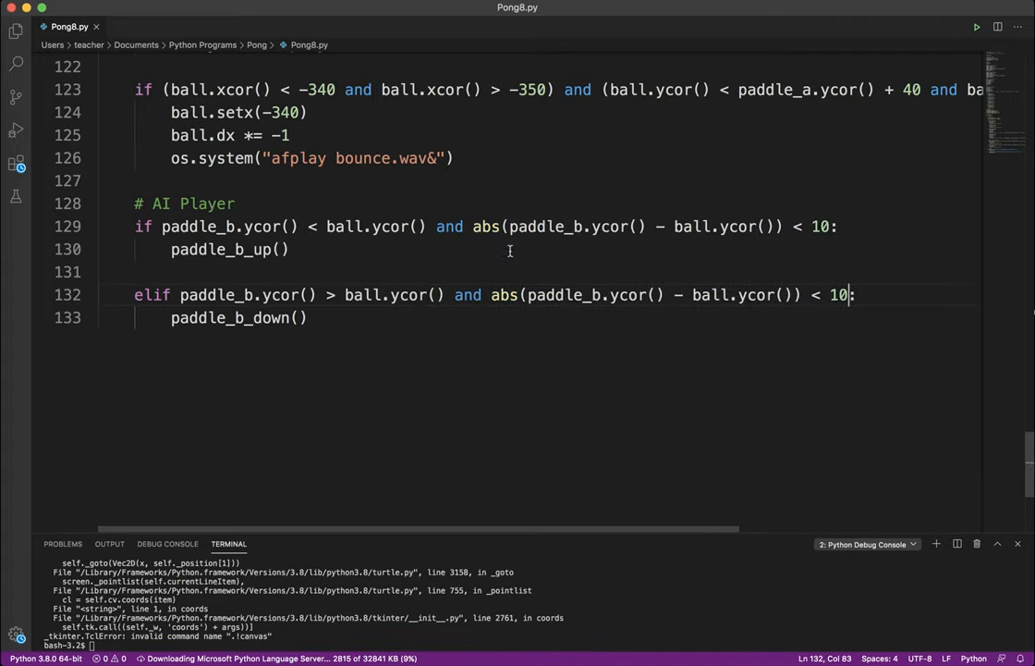
pyautogui.moveTo(525, 200)
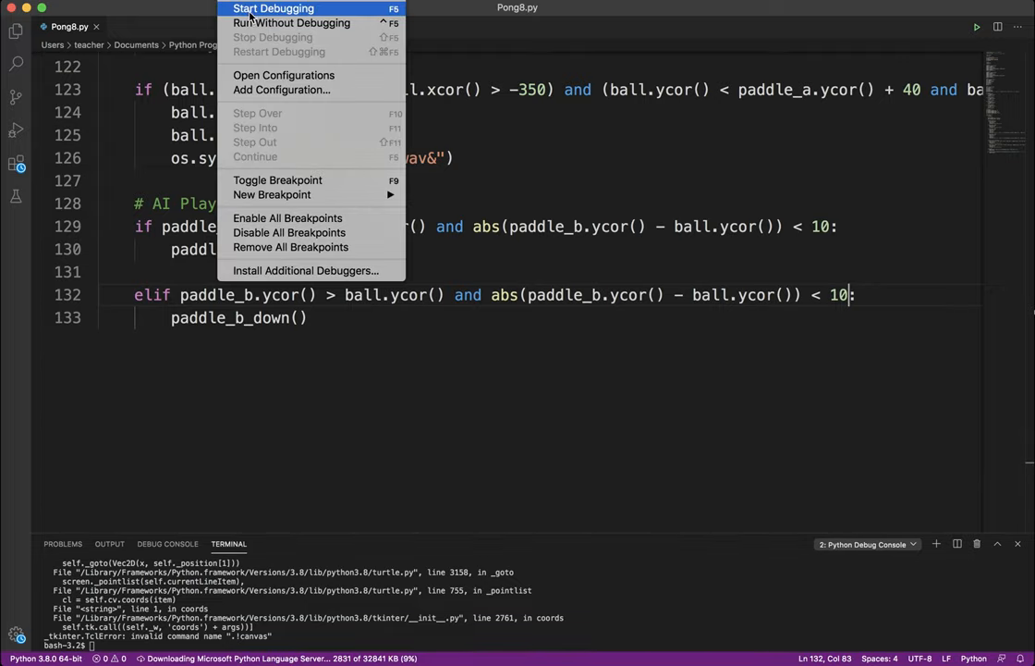
pyautogui.click(274, 7)
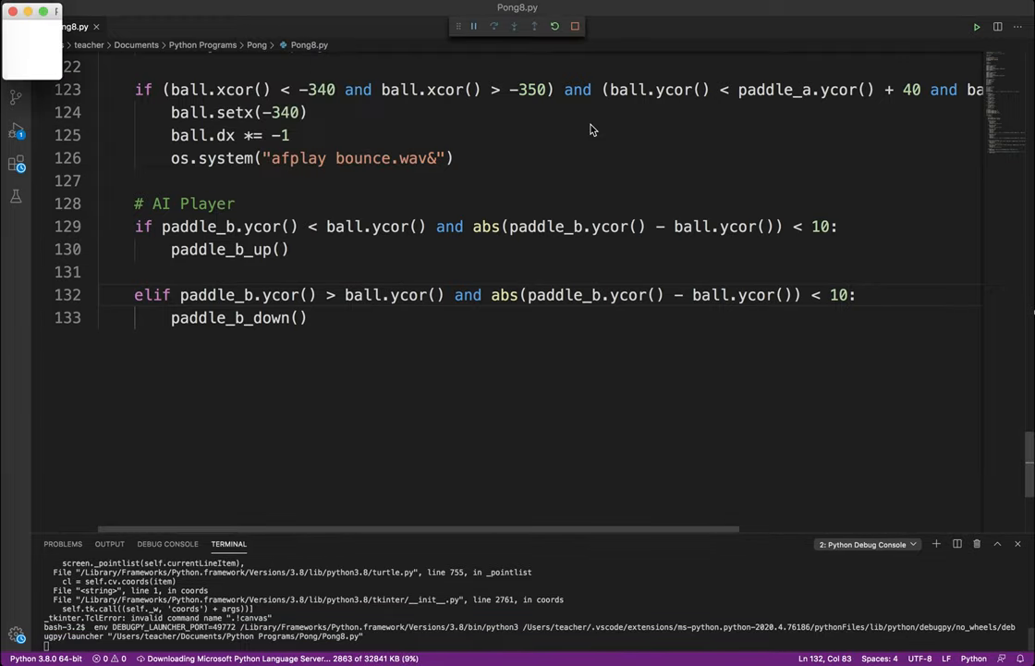
pyautogui.click(976, 29)
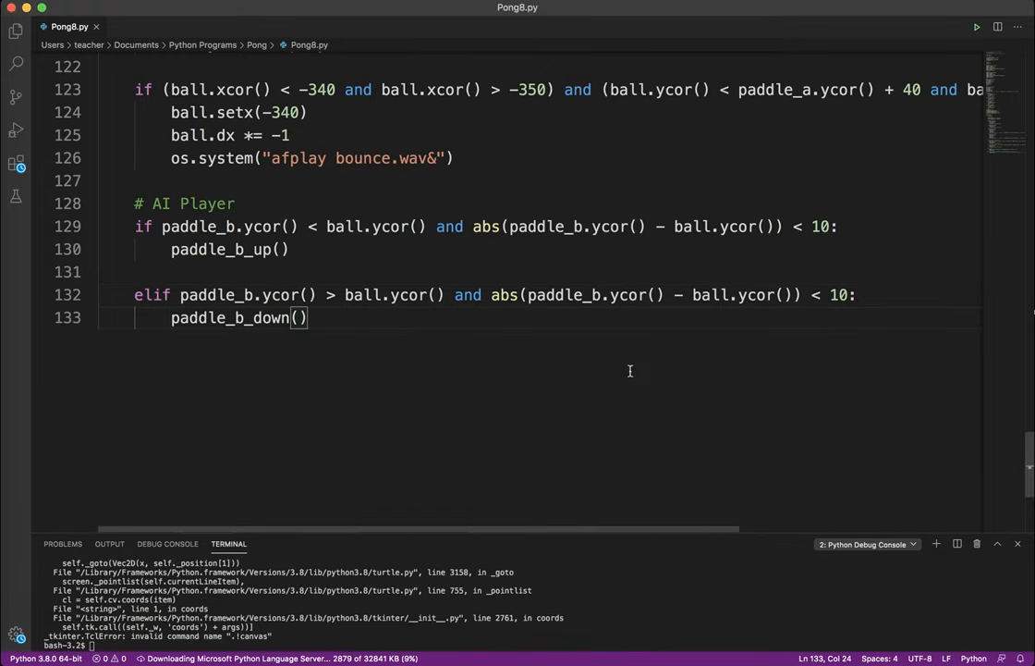
pyautogui.moveTo(621, 331)
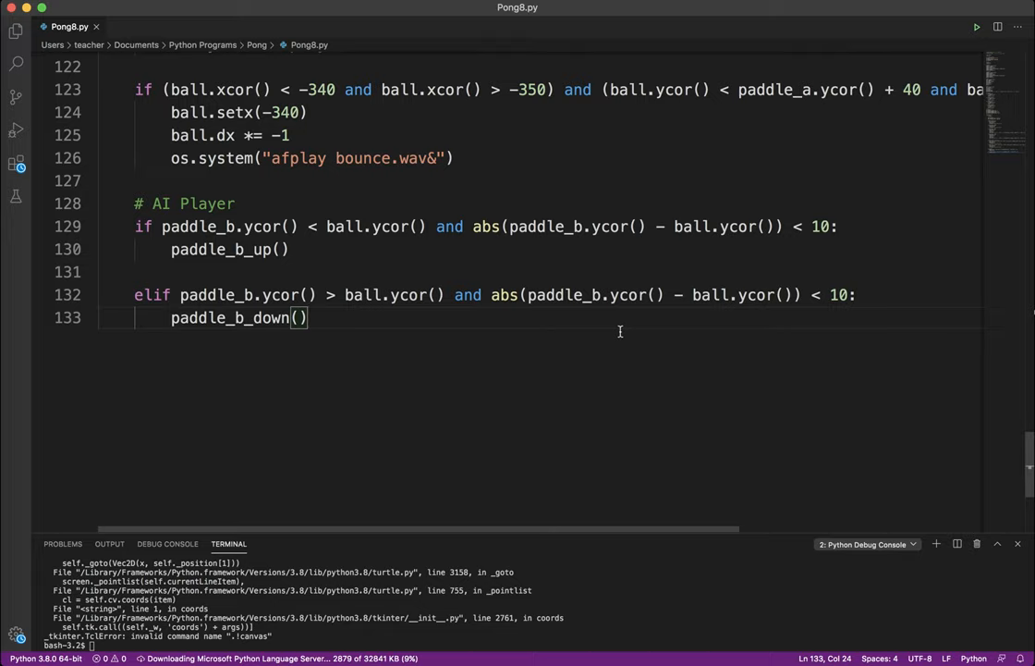
pyautogui.moveTo(751, 322)
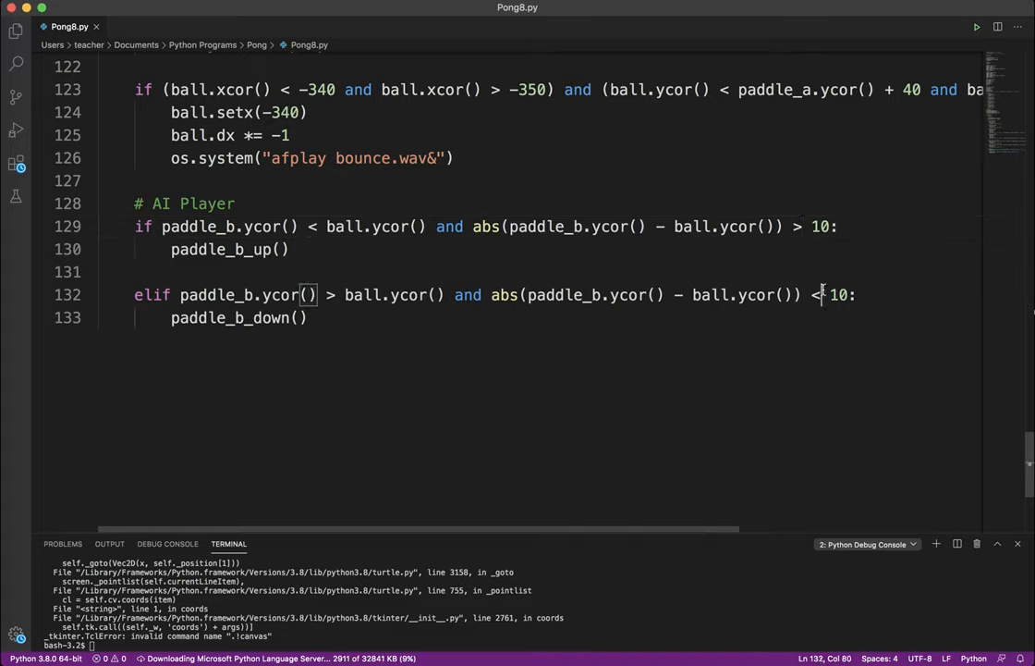
# Step: Change the distance checks from '< 10' to '> 10' in the AI Player conditions
pyautogui.write('>')
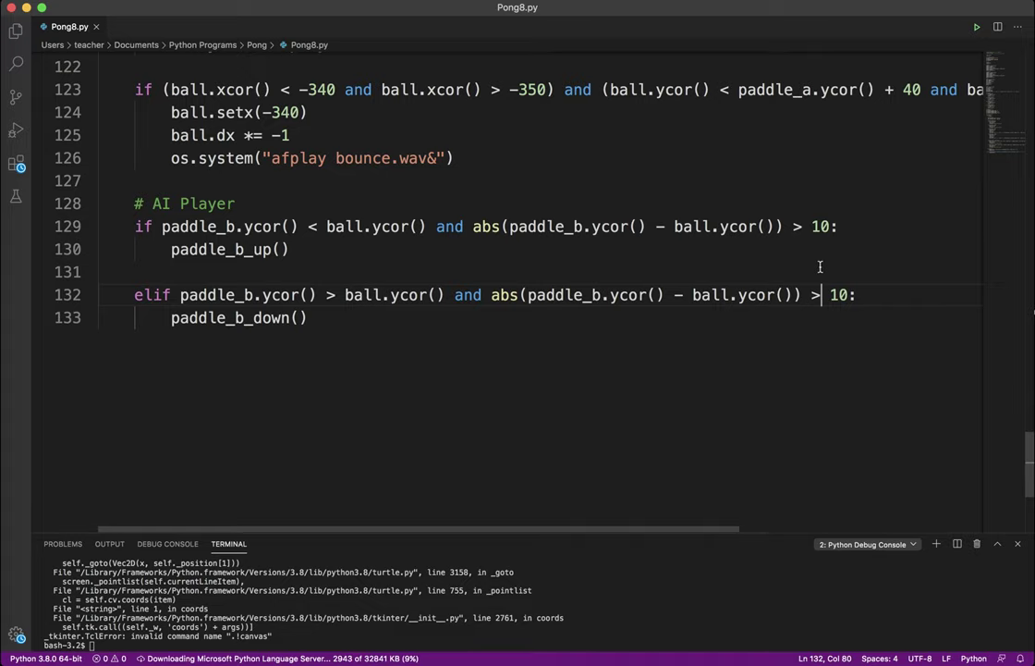
pyautogui.moveTo(422, 157)
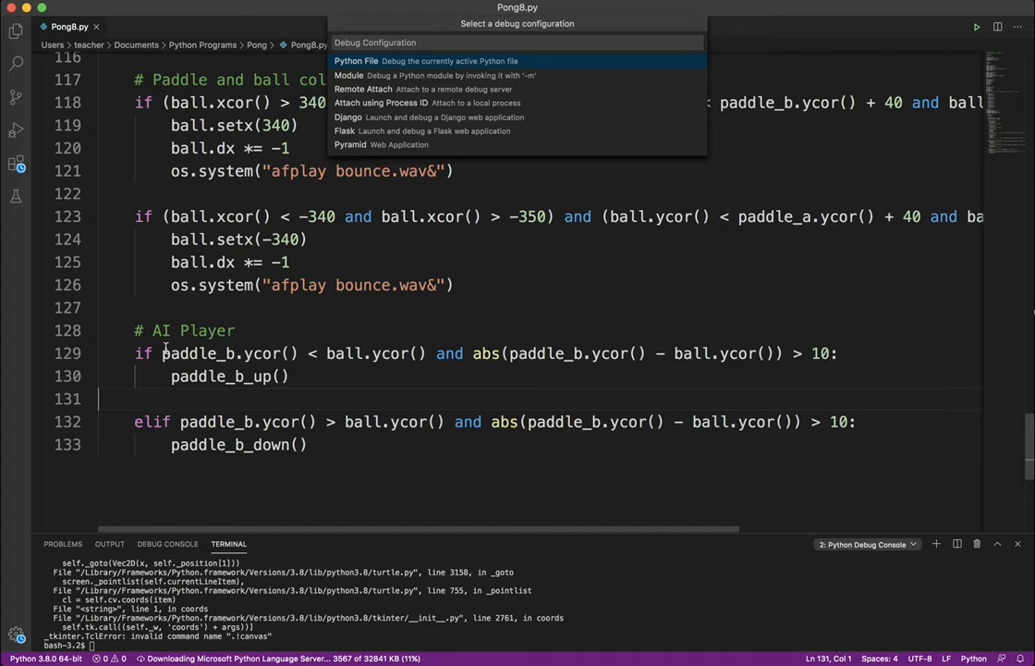
pyautogui.moveTo(163, 353); pyautogui.dragTo(429, 353)
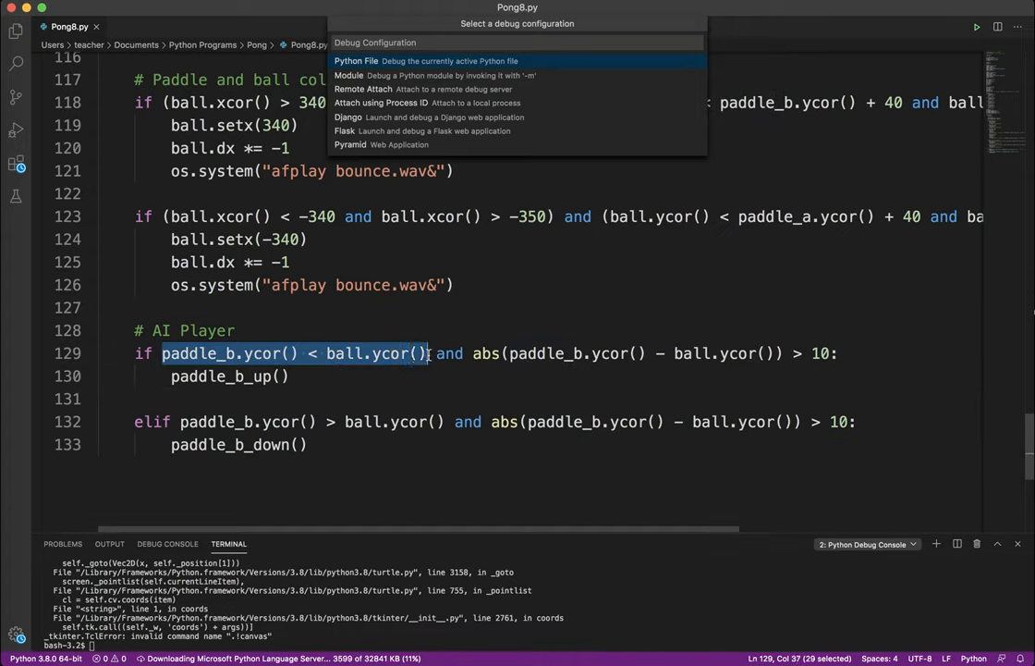
pyautogui.moveTo(444, 267)
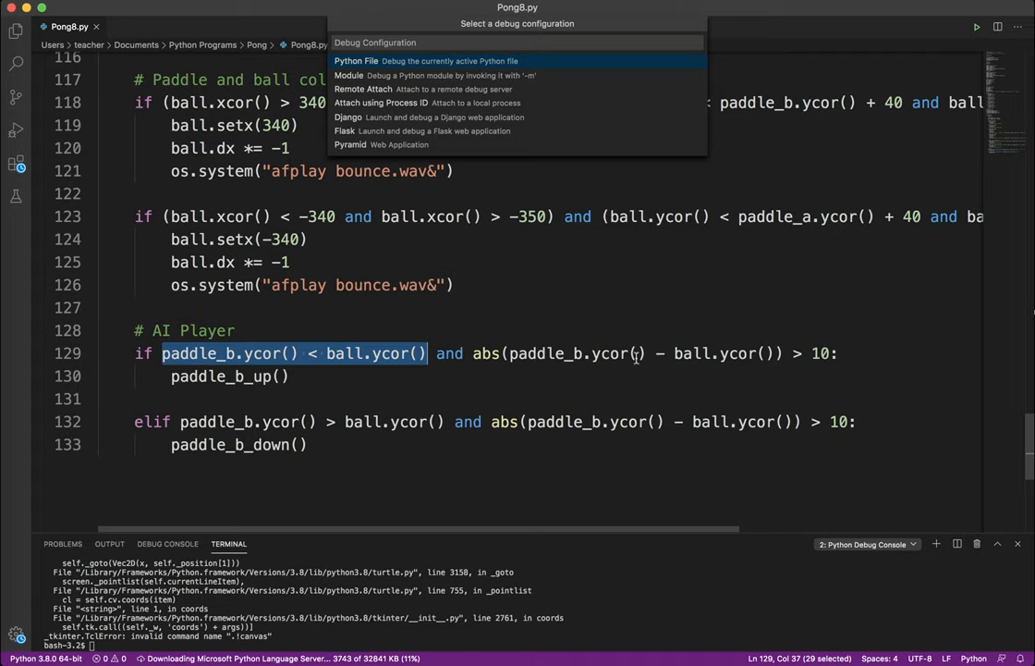
pyautogui.moveTo(821, 361)
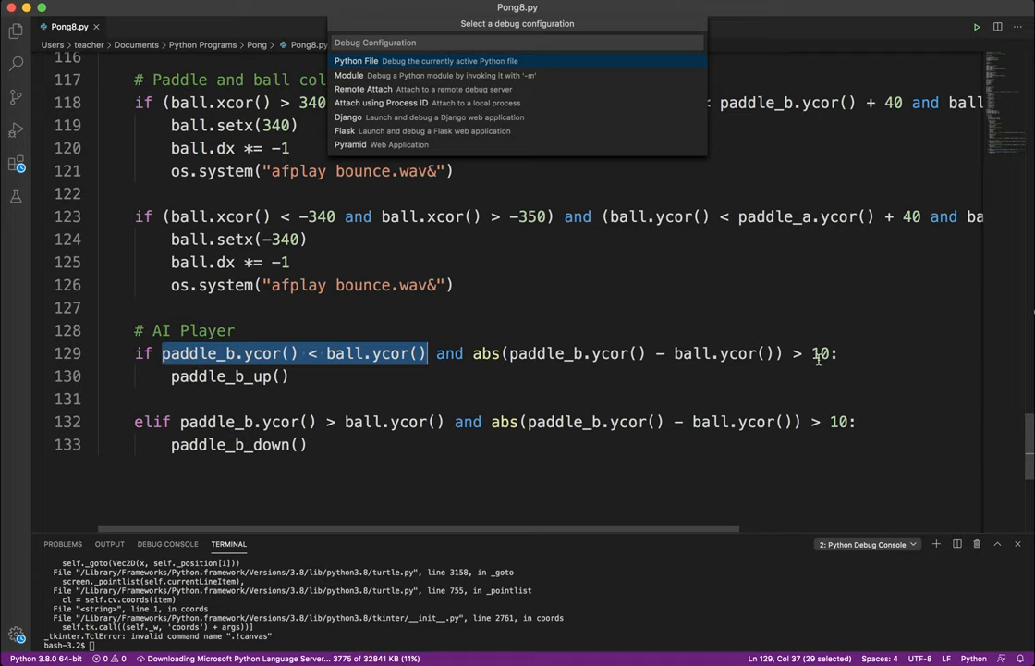
pyautogui.moveTo(776, 366)
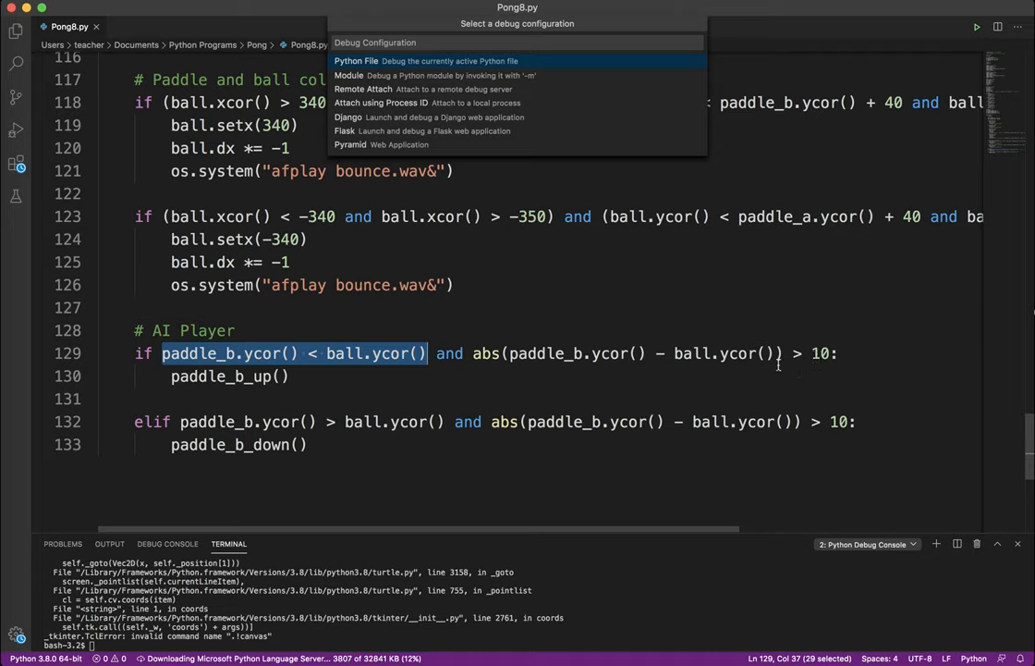
pyautogui.moveTo(538, 396)
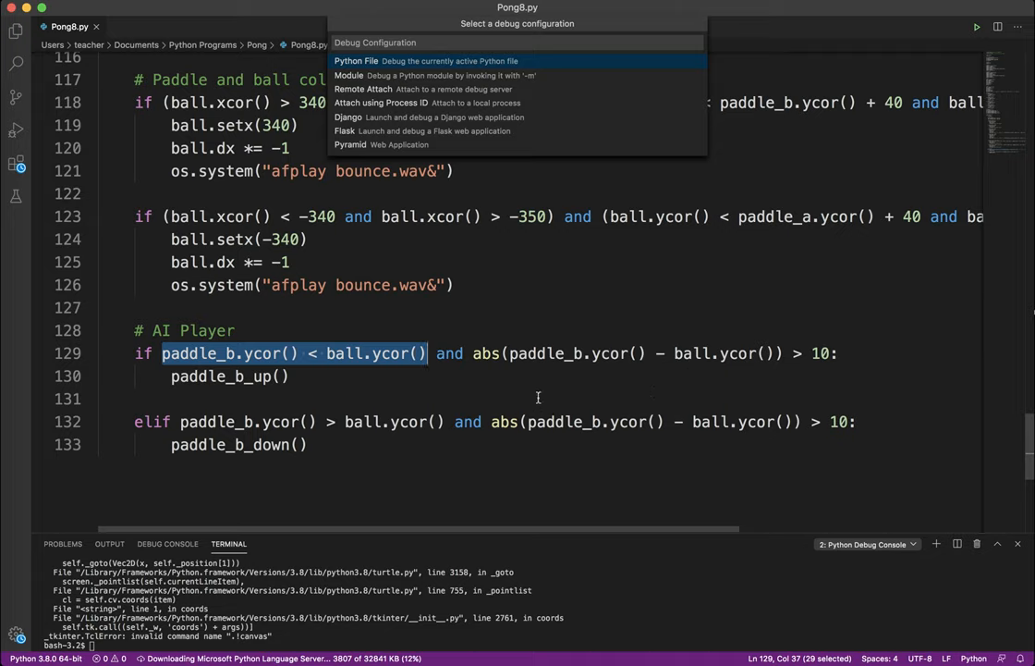
pyautogui.moveTo(588, 389)
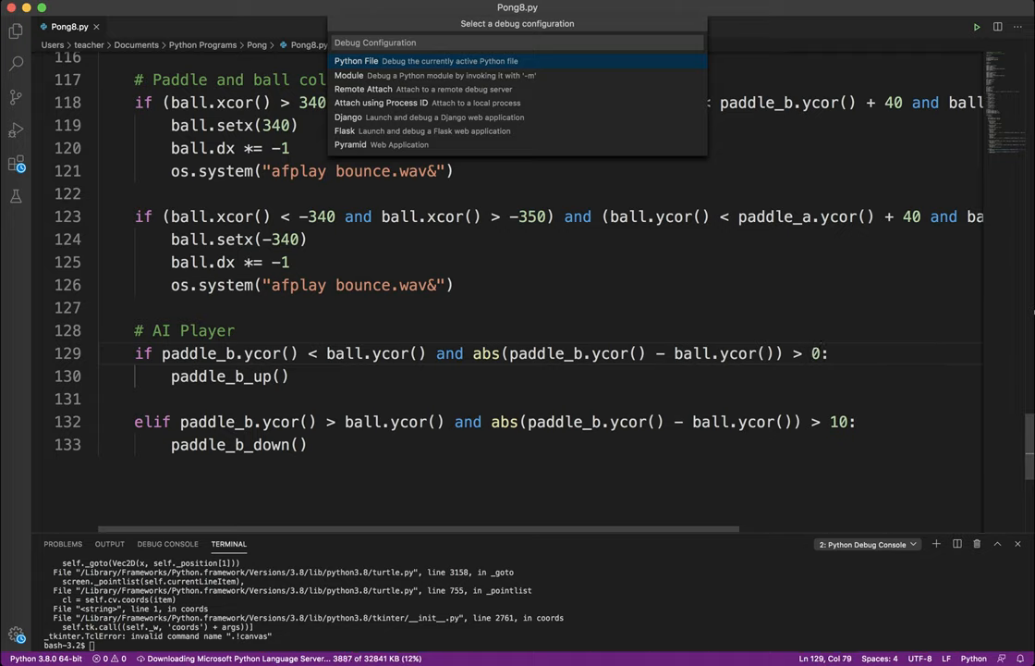
pyautogui.write('1')
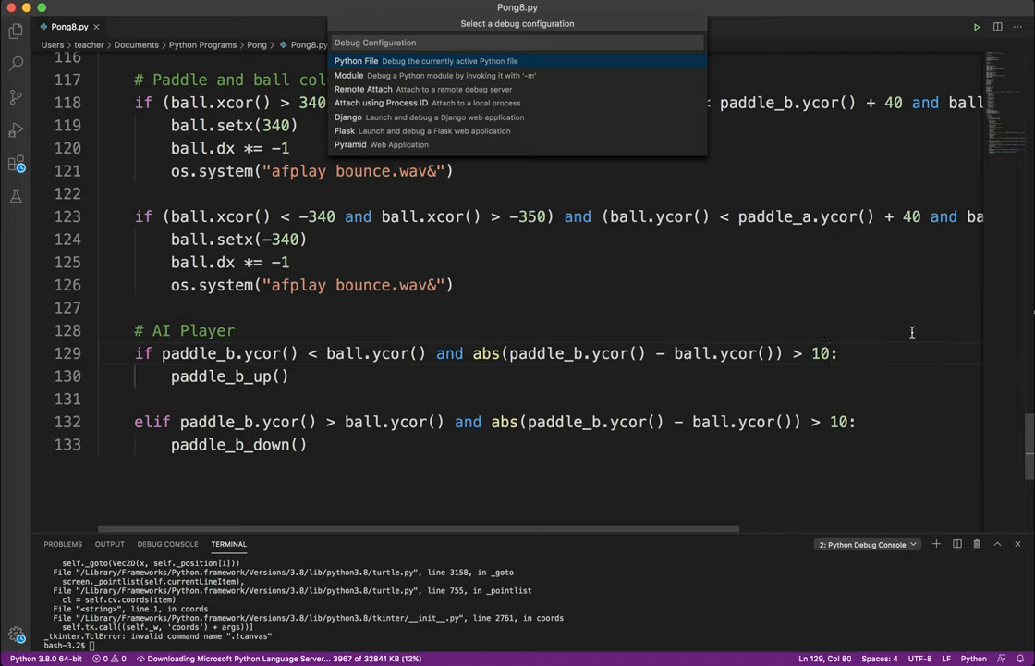
pyautogui.moveTo(481, 400)
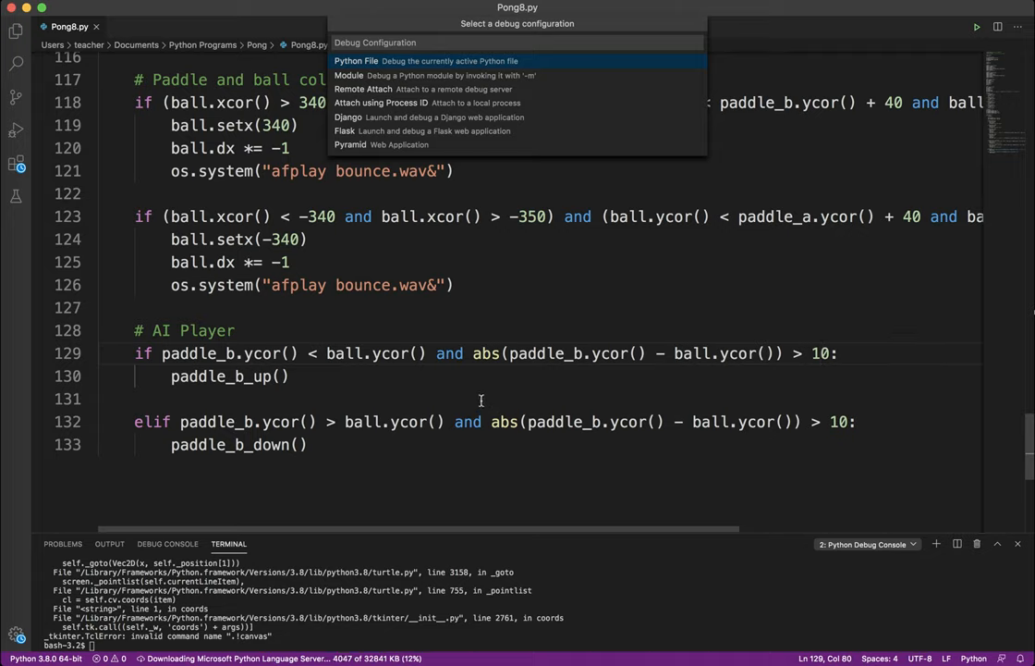
pyautogui.moveTo(481, 378)
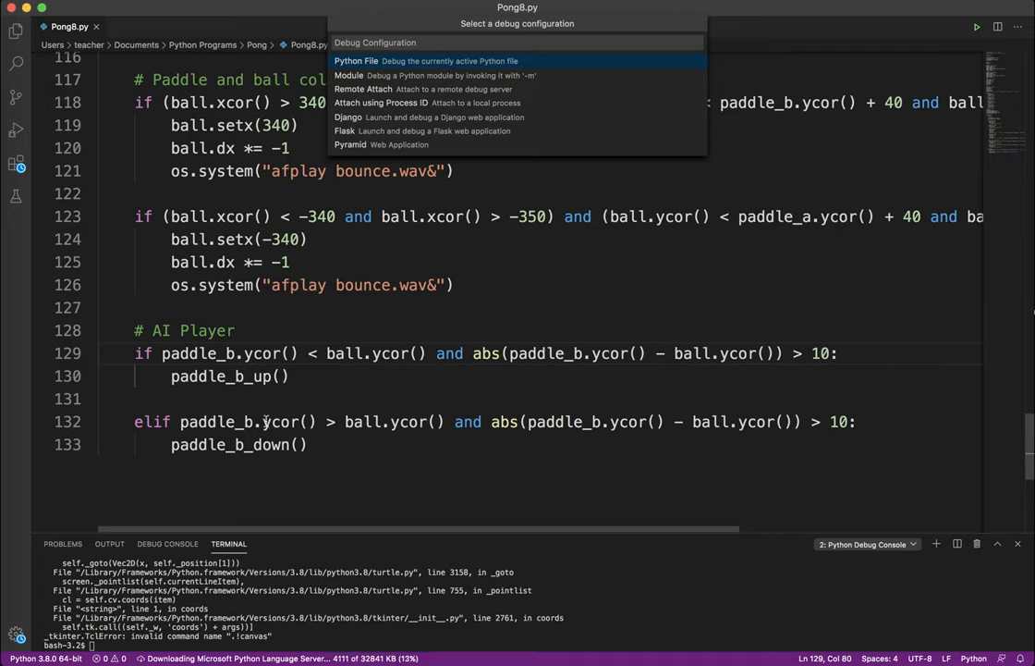
pyautogui.moveTo(289, 422)
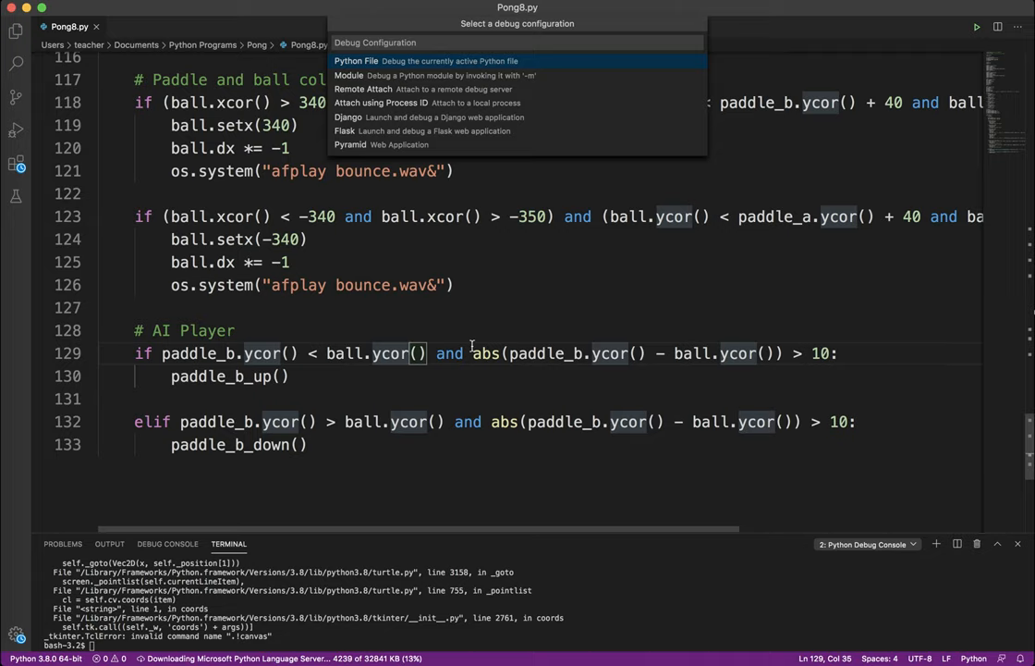
pyautogui.moveTo(551, 337)
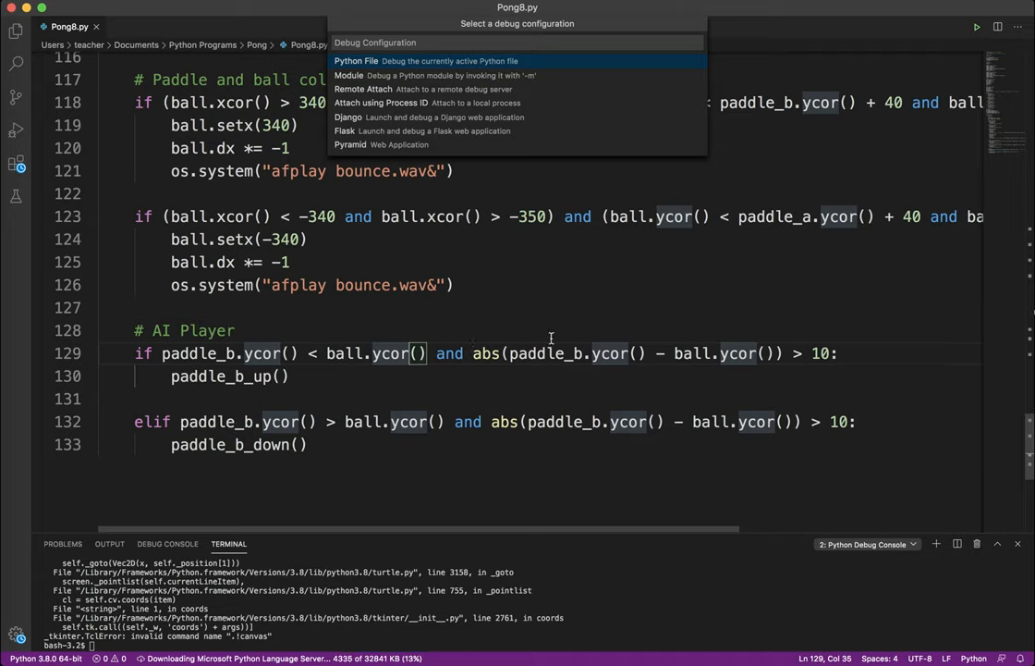